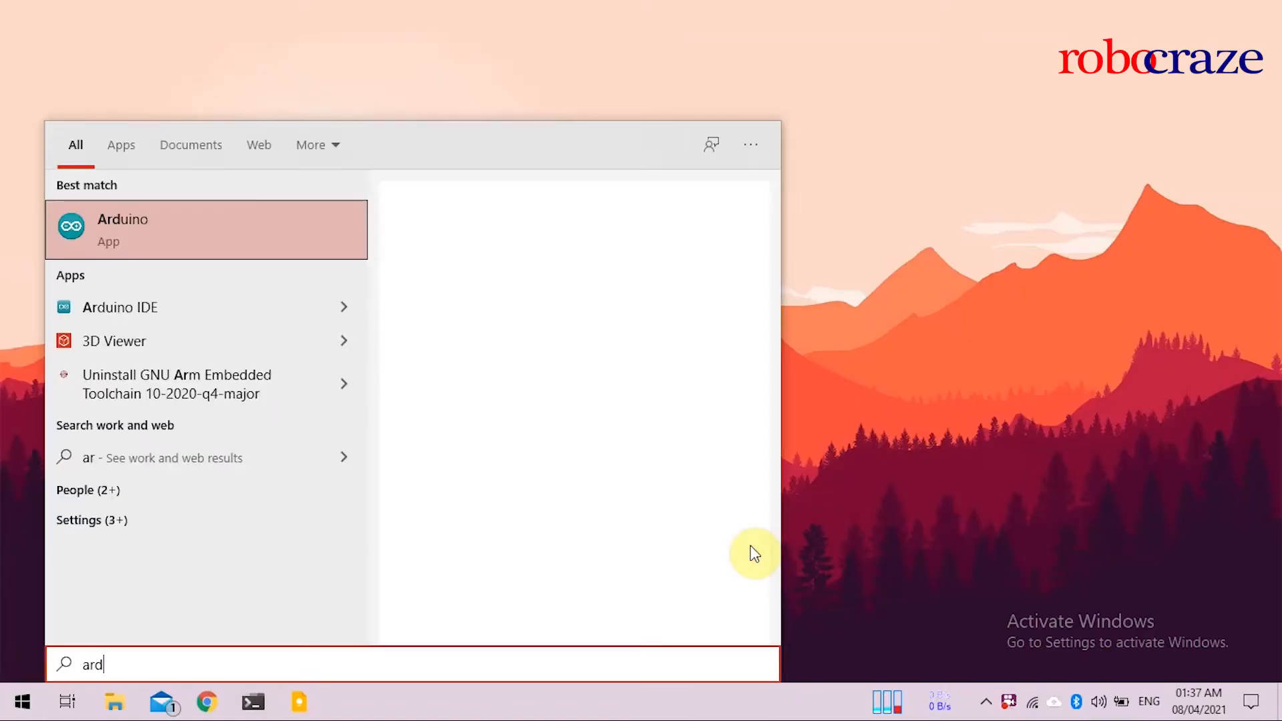
Launch Arduino IDE and confirm Arduino Nano 33 BLE is the selected board
left_click(206, 229)
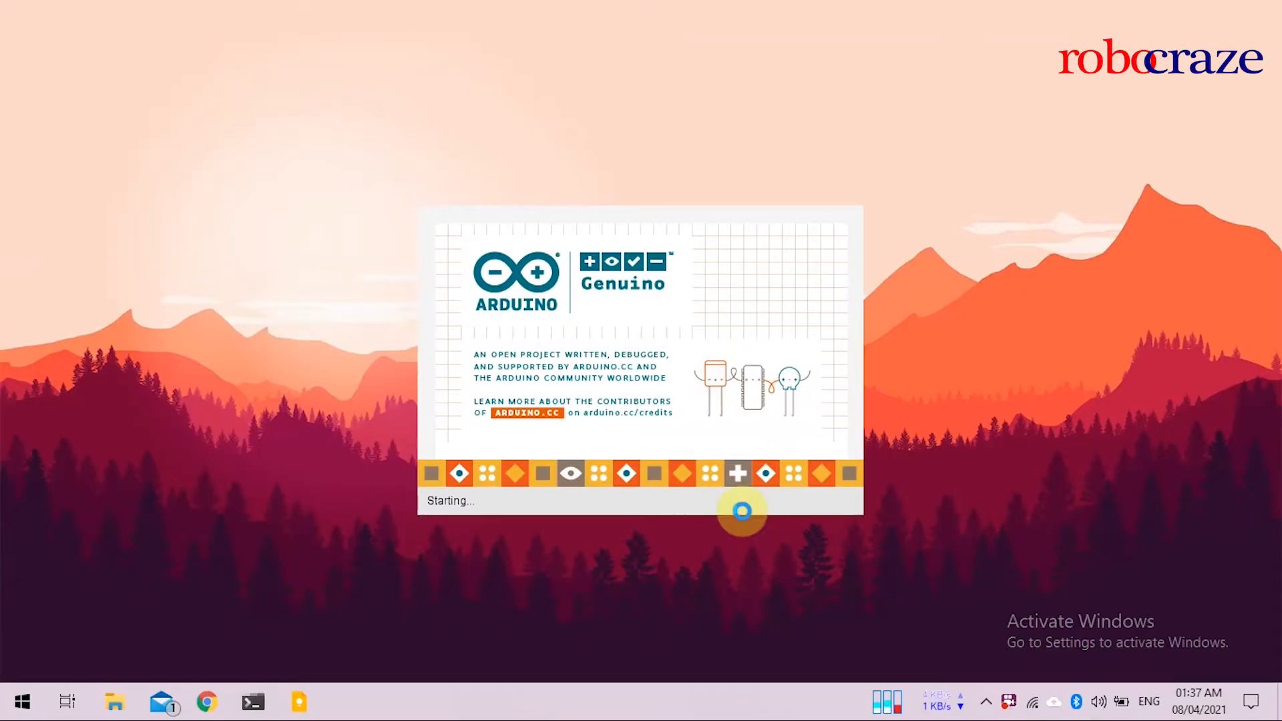
left_click(523, 117)
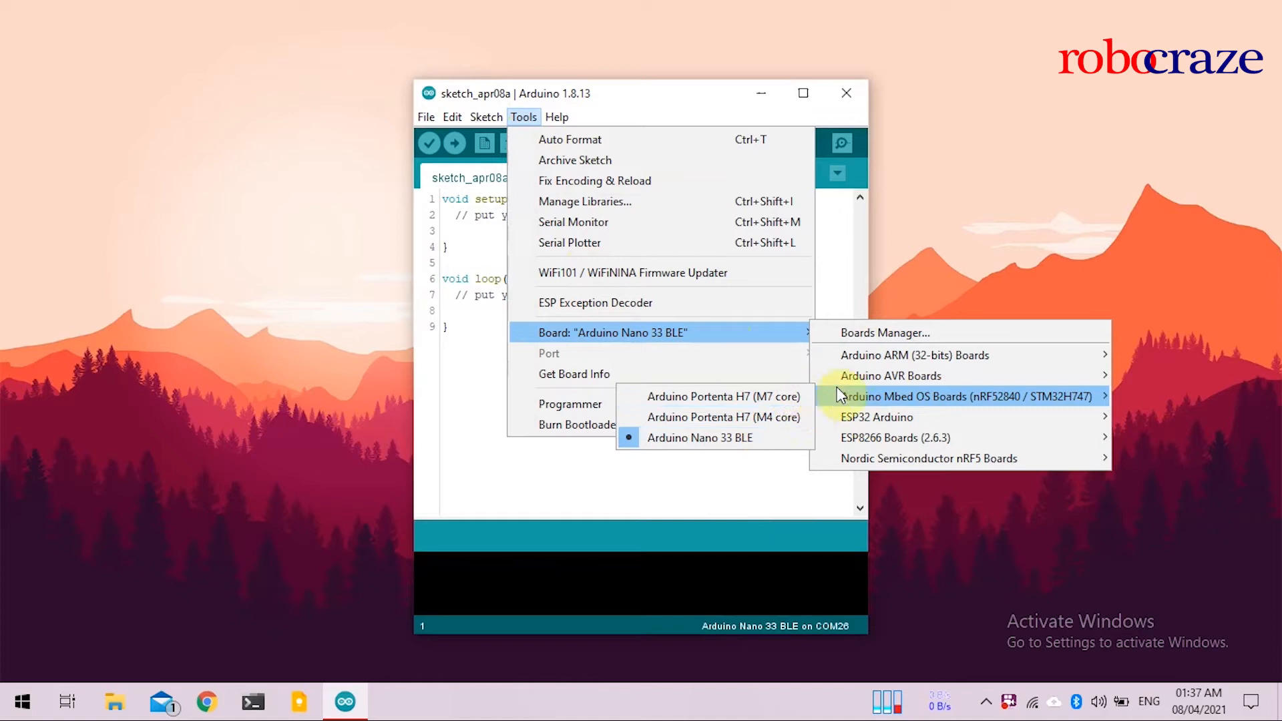
mouse_move(466, 189)
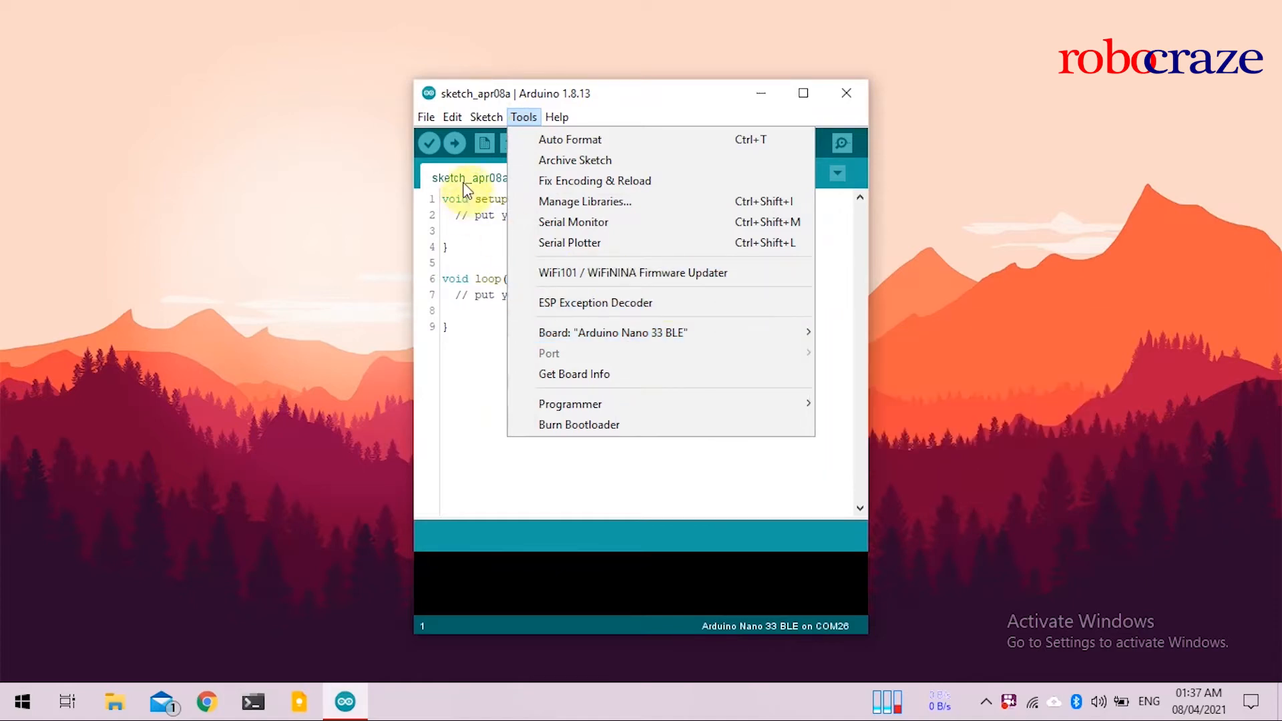
left_click(425, 117)
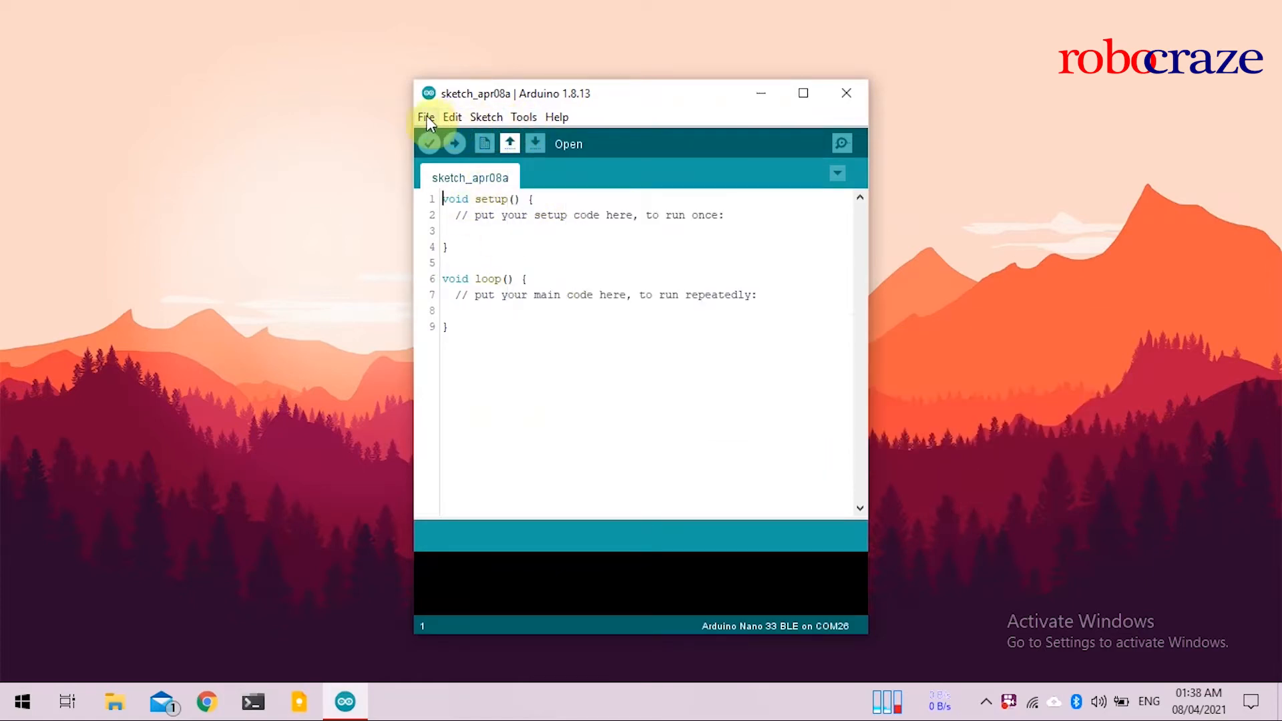
Open the micro_speech example, attempt an upload, and select port COM14 (Nano 33 BLE)
left_click(425, 116)
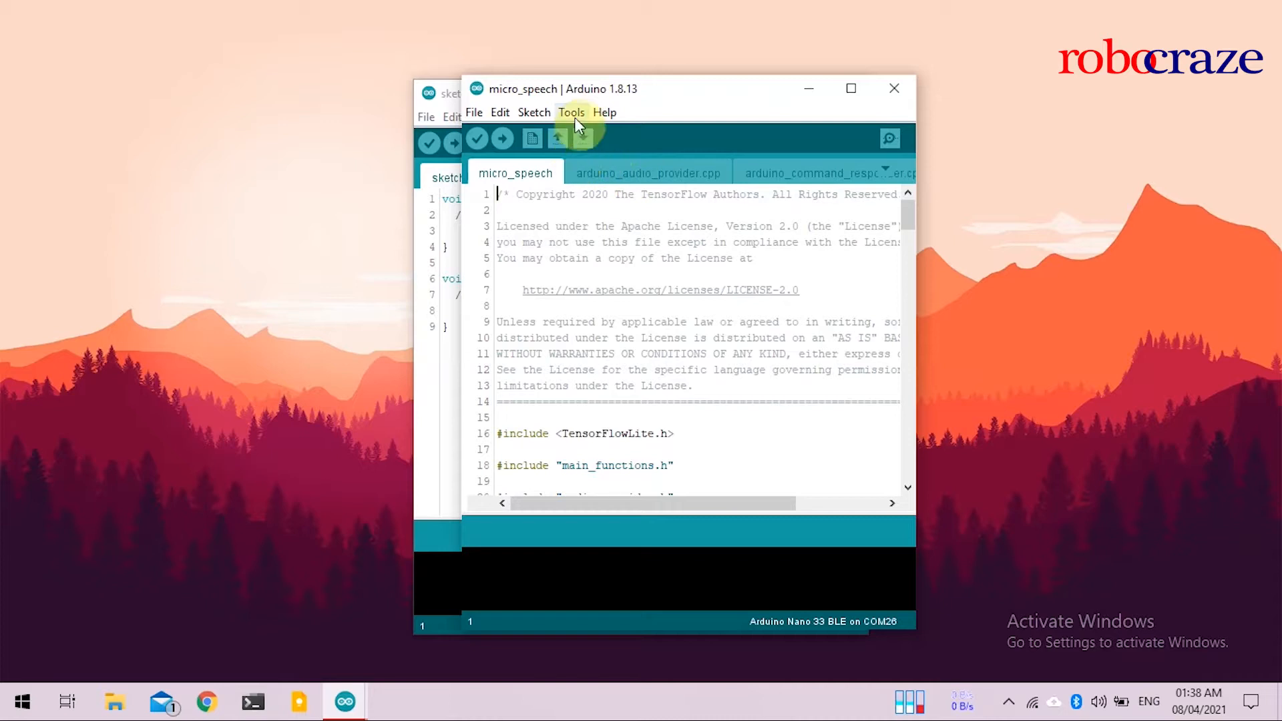
left_click(572, 112)
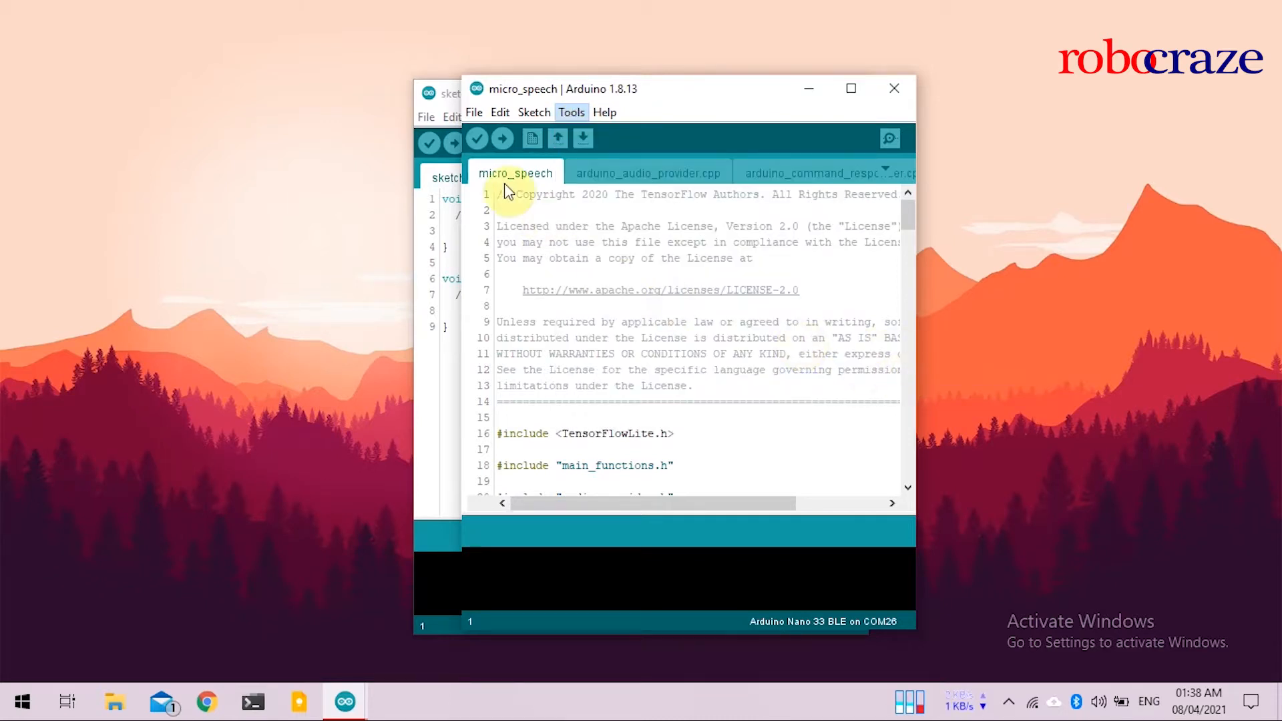
left_click(477, 138)
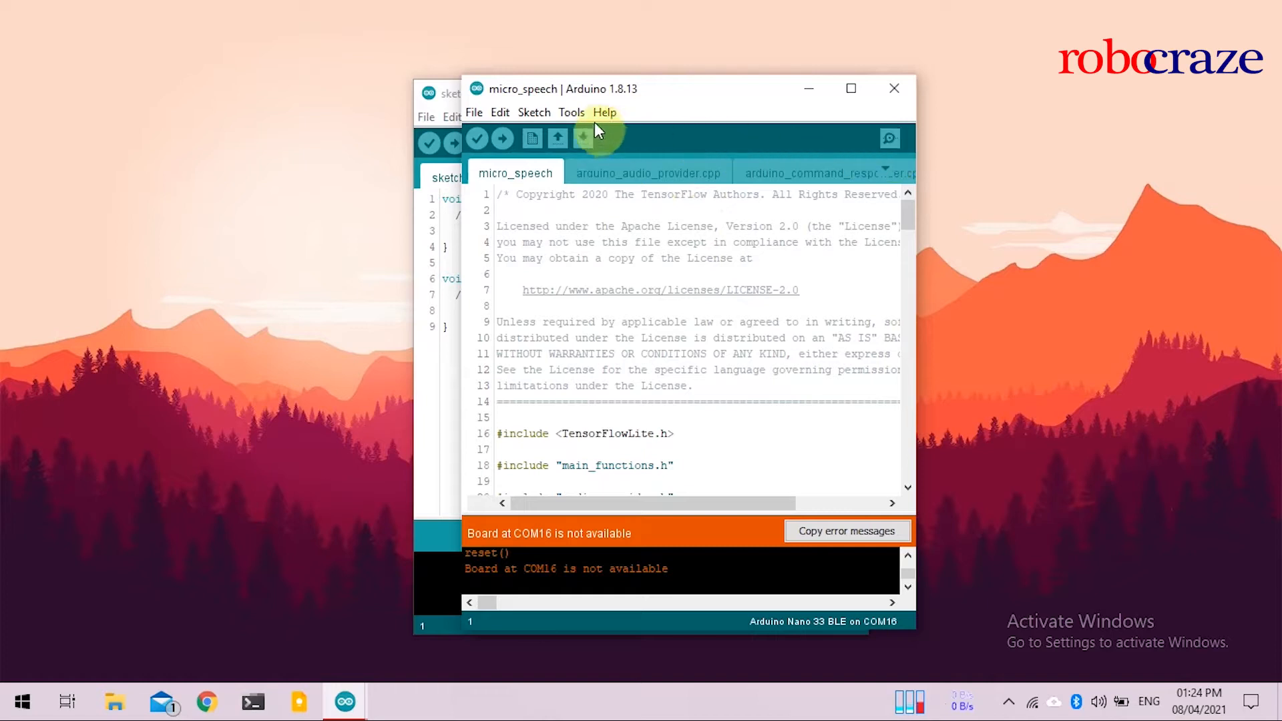
left_click(571, 112)
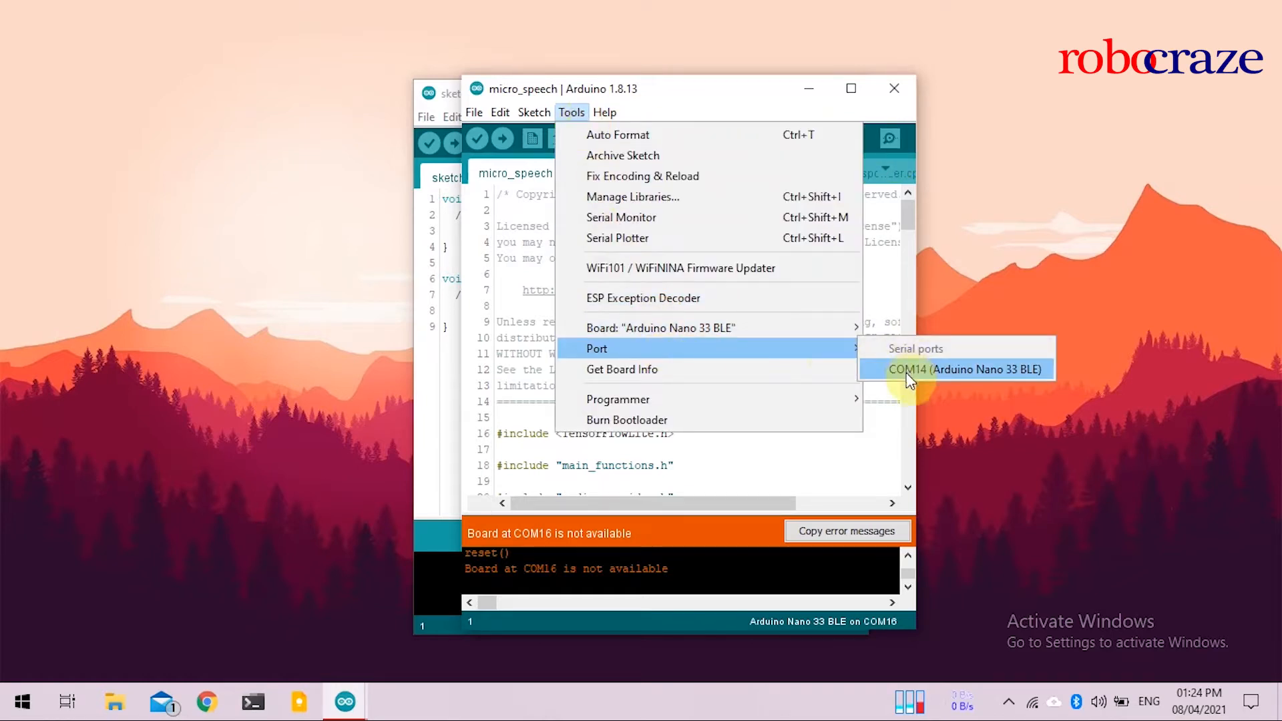
left_click(962, 369)
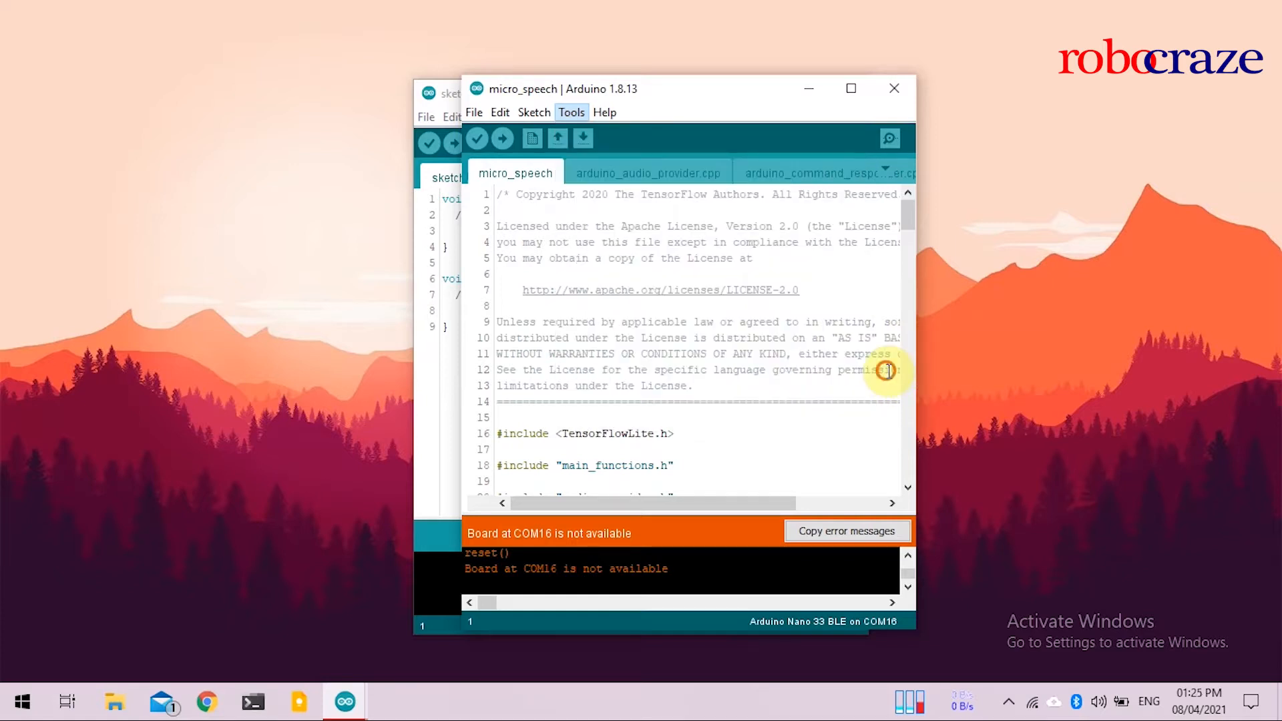
mouse_move(889, 138)
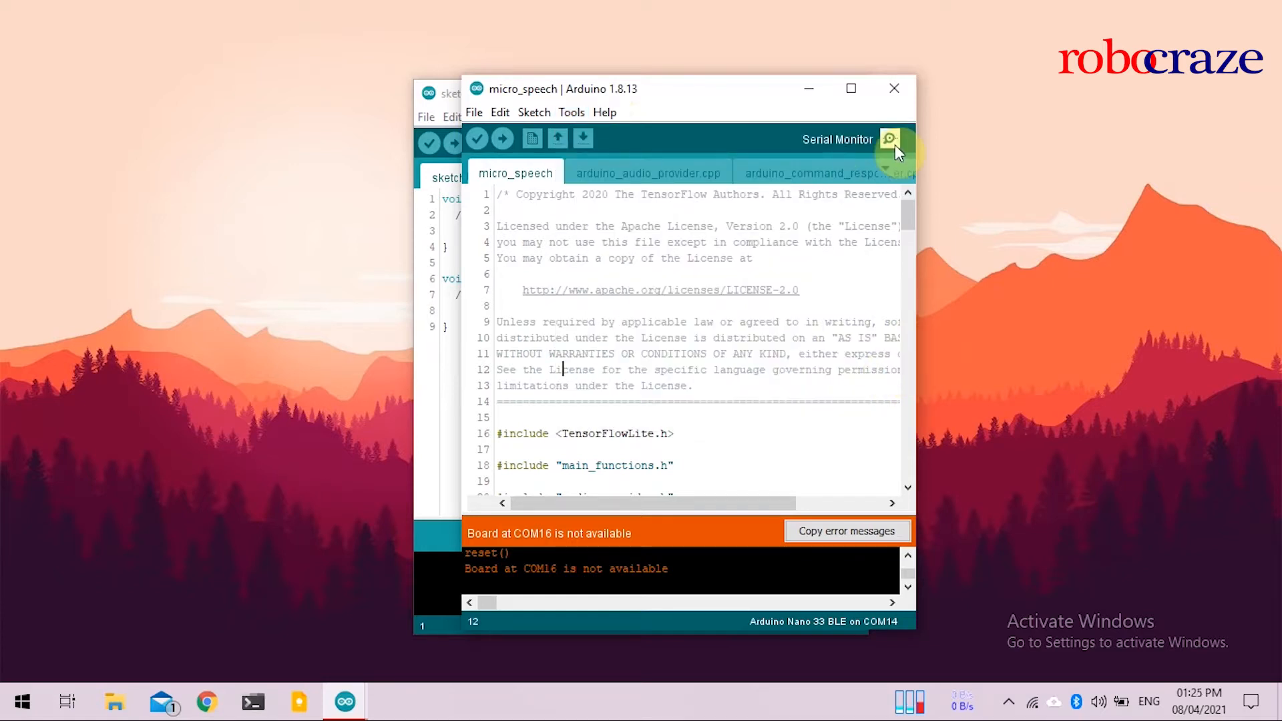
Watch the 'Heard yes/no' detections in Serial Monitor, then close it
left_click(889, 138)
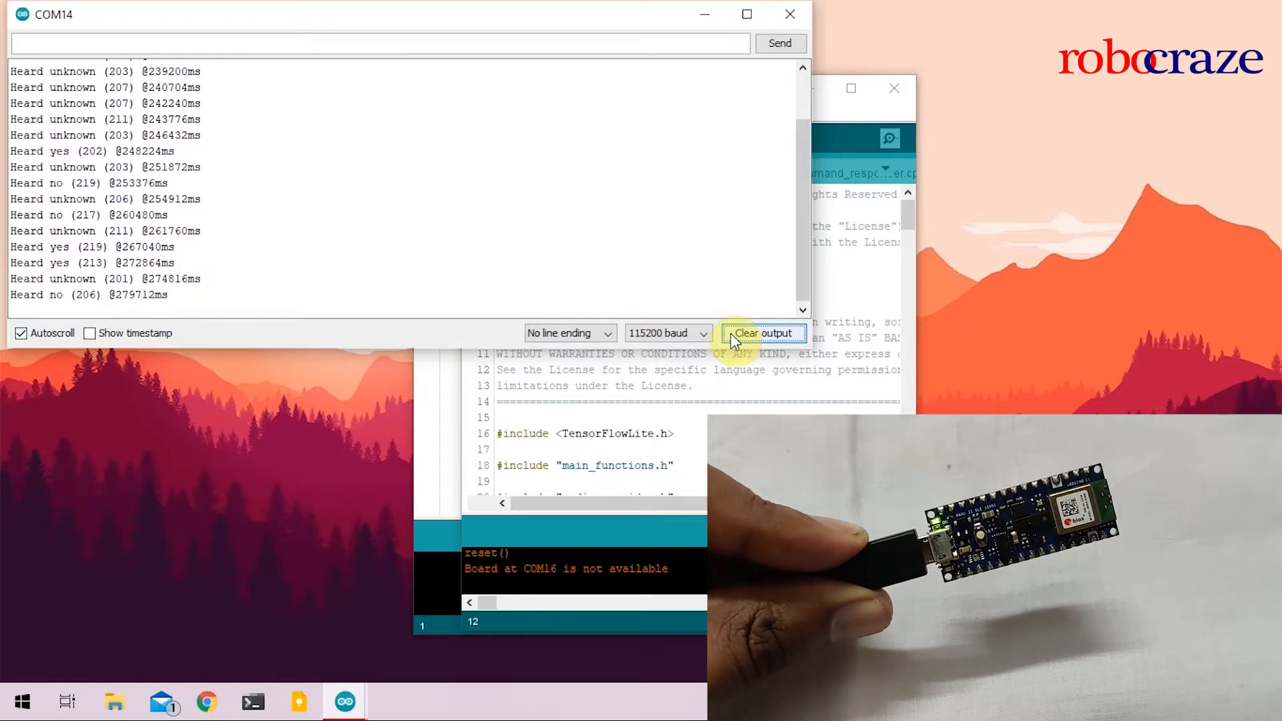
mouse_move(790, 14)
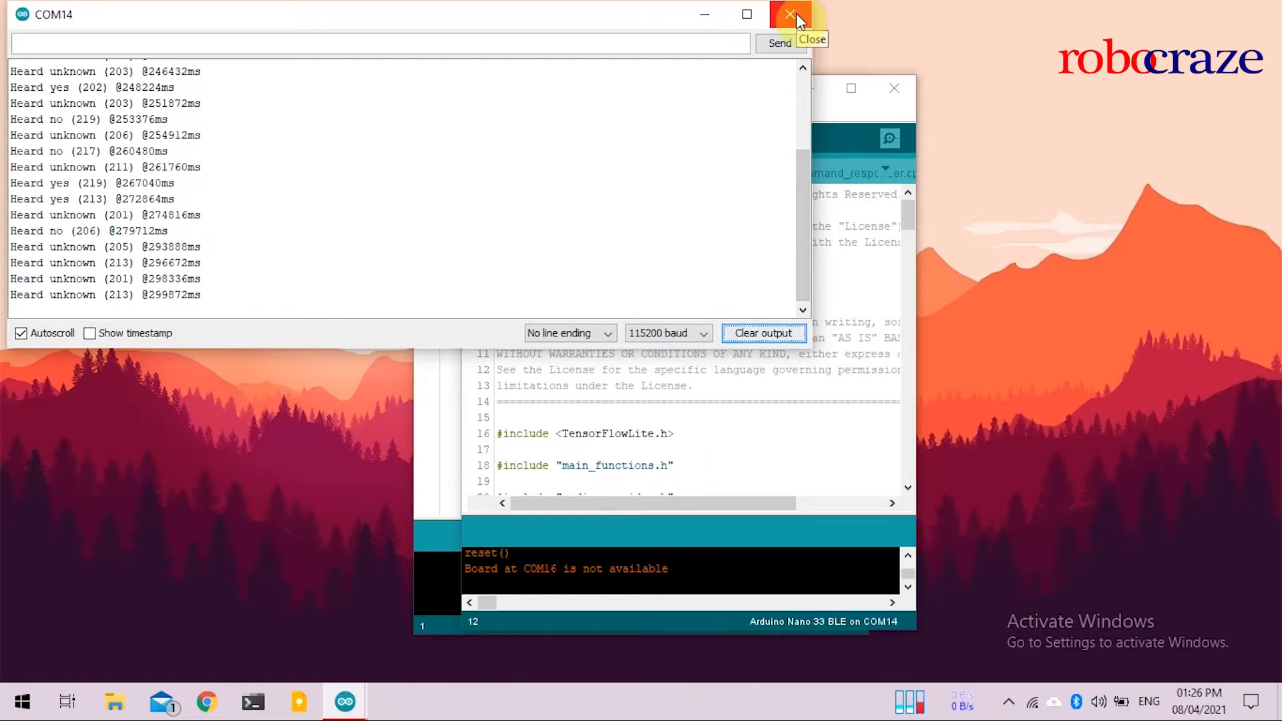
left_click(788, 14)
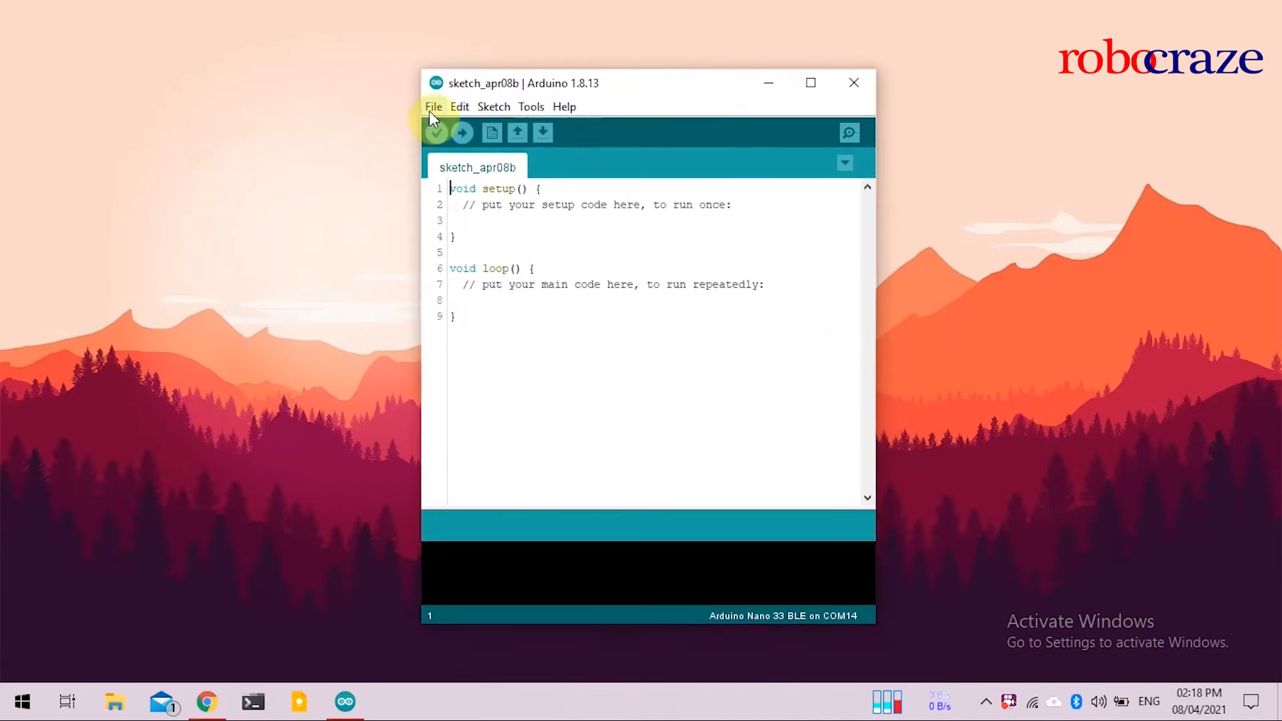
Search Library Manager for 'harvard' and verify Harvard_TinyMLx is installed, then close it
left_click(530, 107)
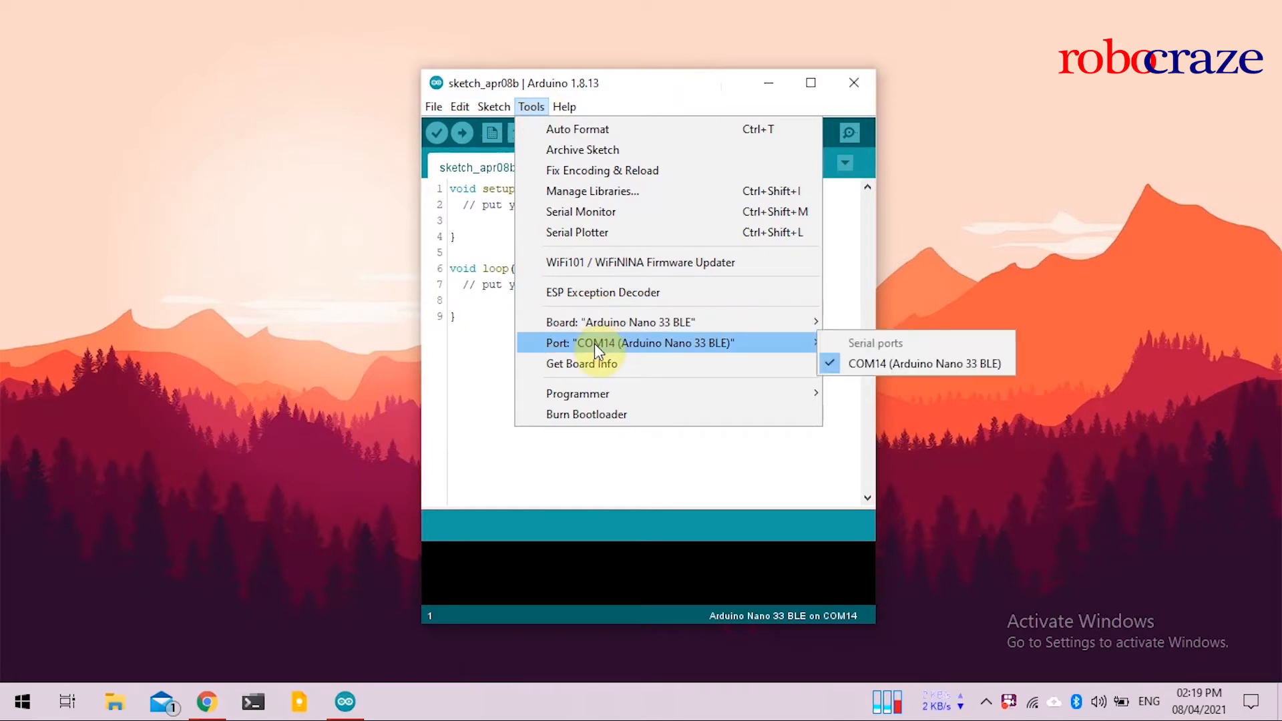
left_click(592, 190)
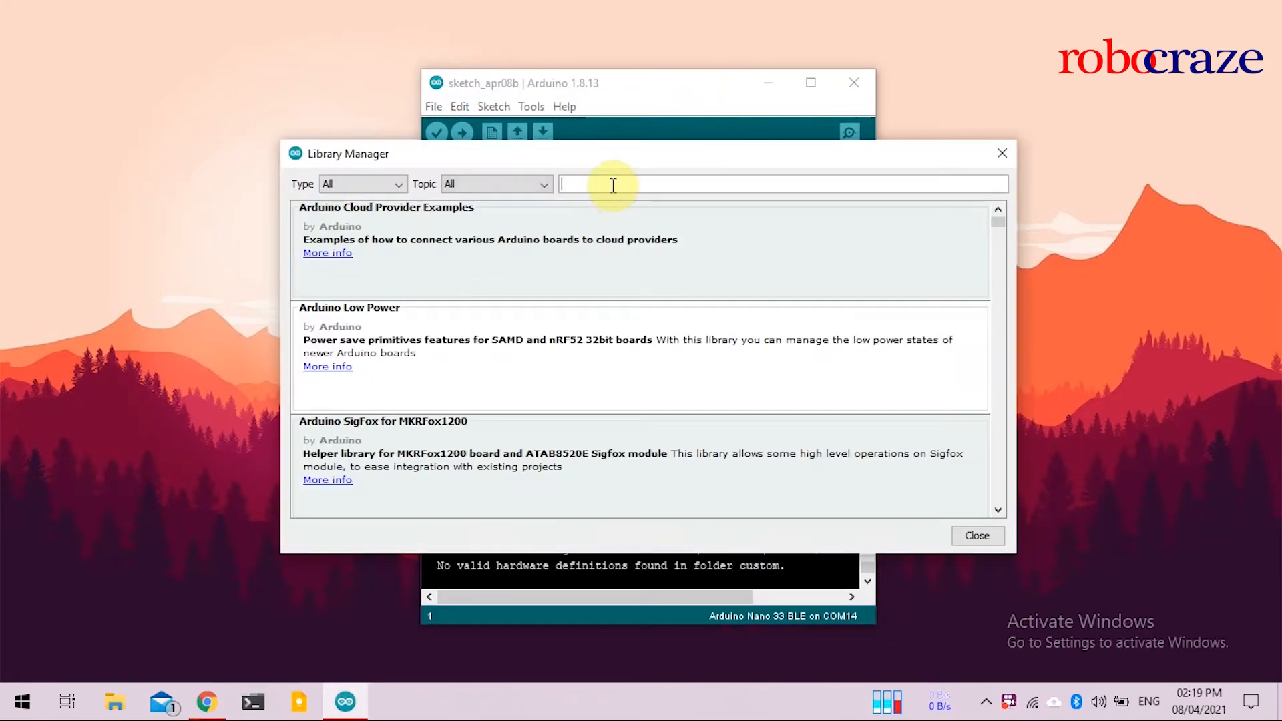
type("har")
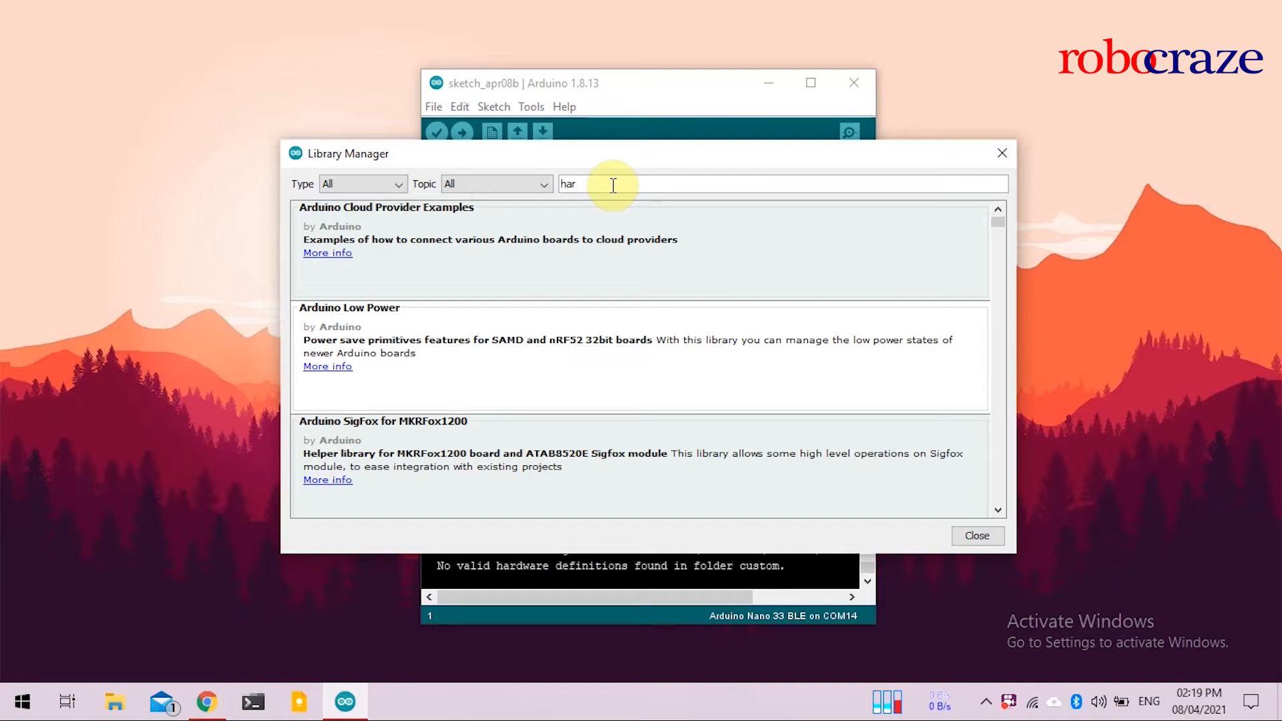
type("vard")
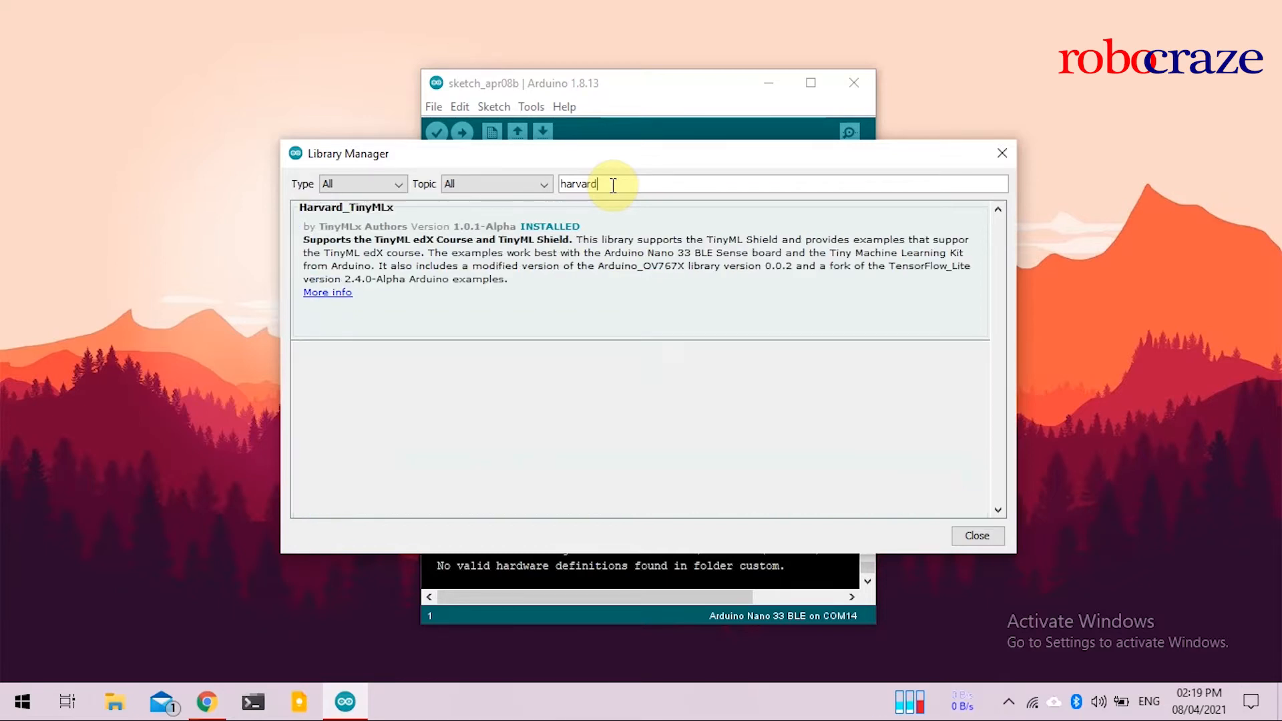
left_click(491, 262)
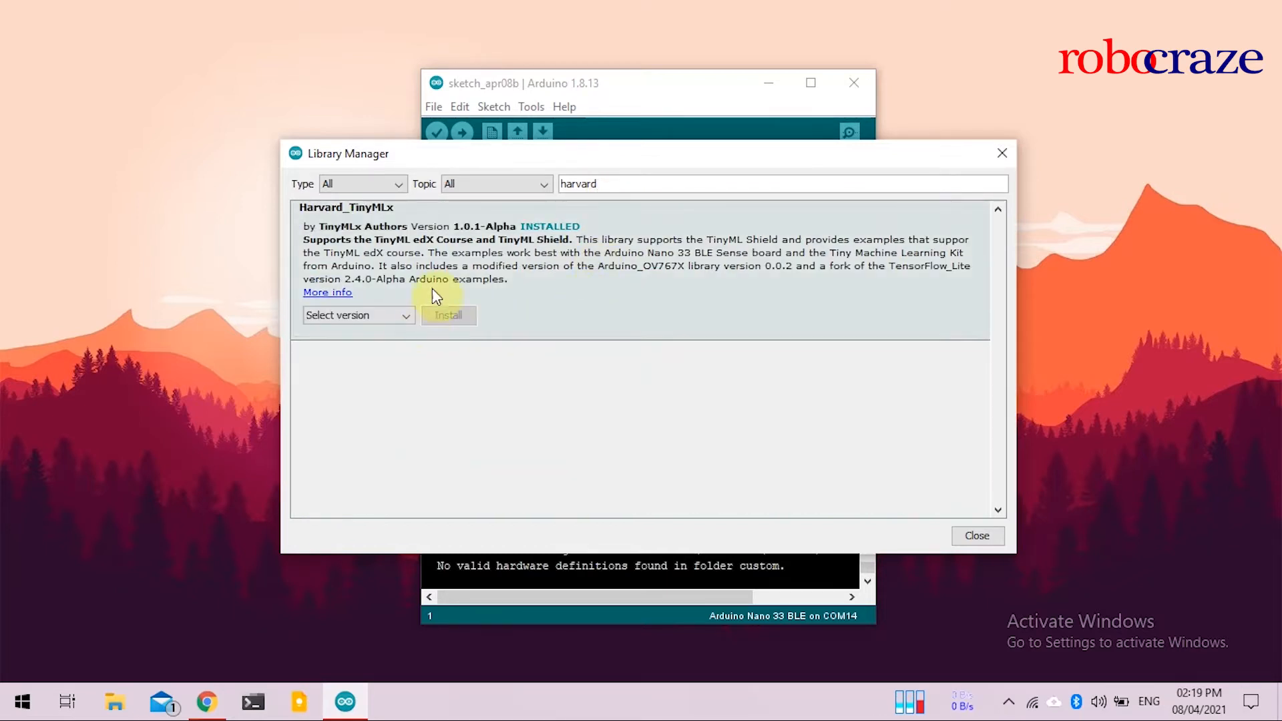
mouse_move(690, 427)
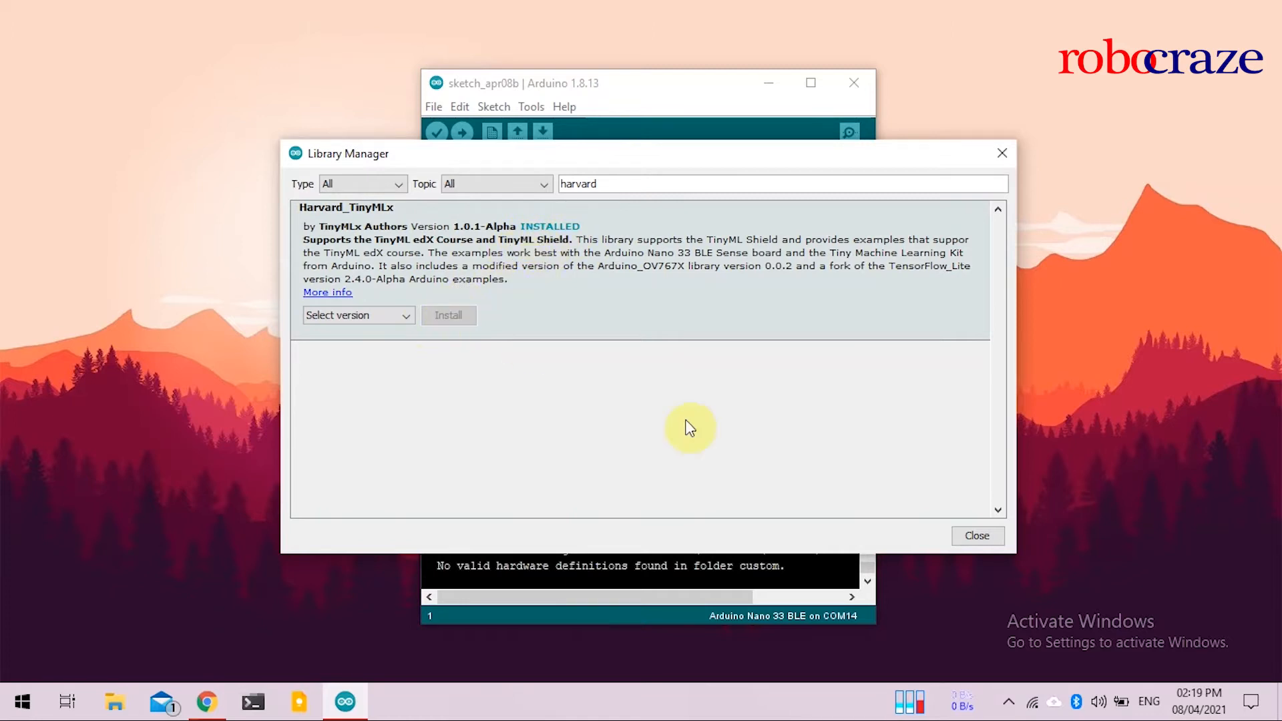
left_click(976, 535)
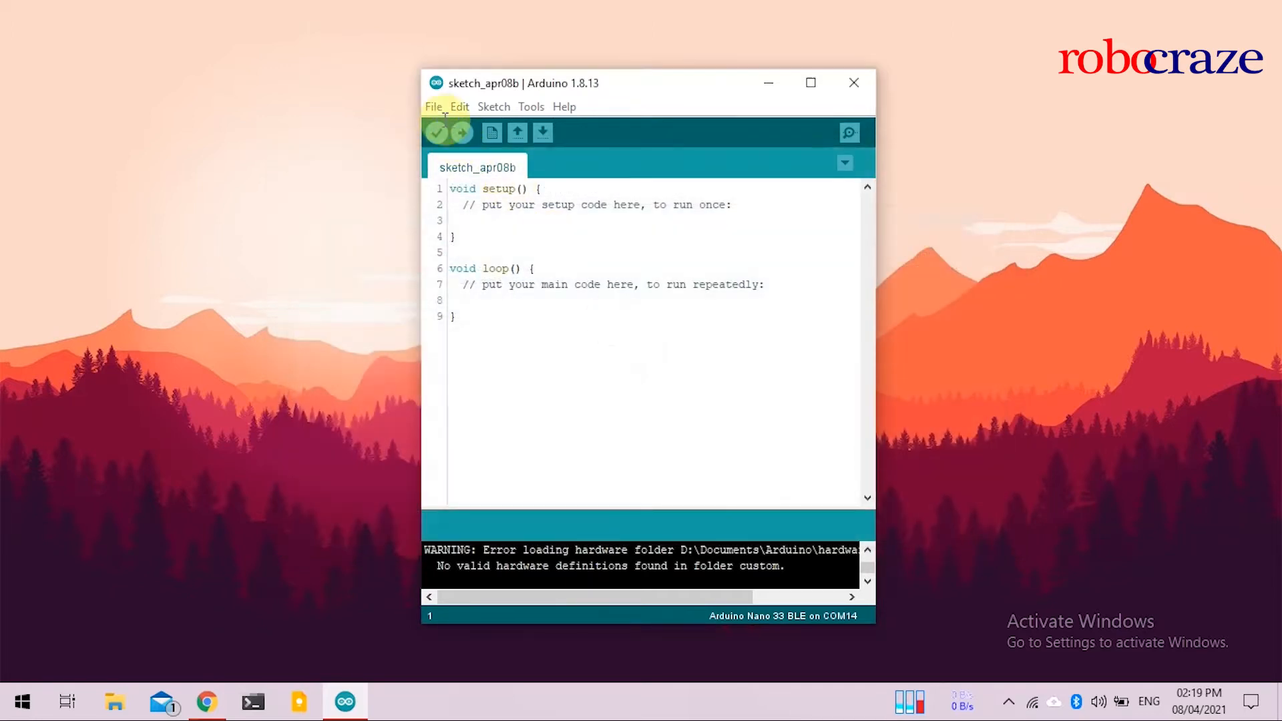
Open the magic_wand example from the Harvard_TinyMLx examples
left_click(433, 107)
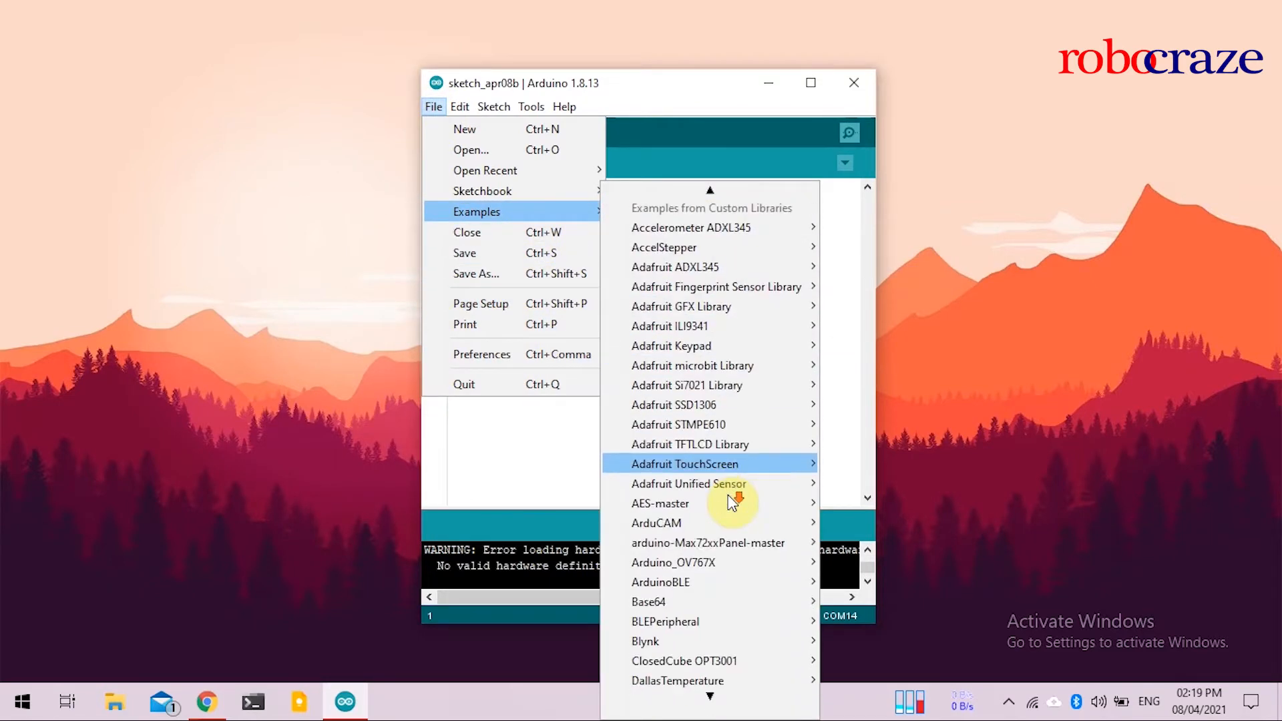
scroll("down", 3)
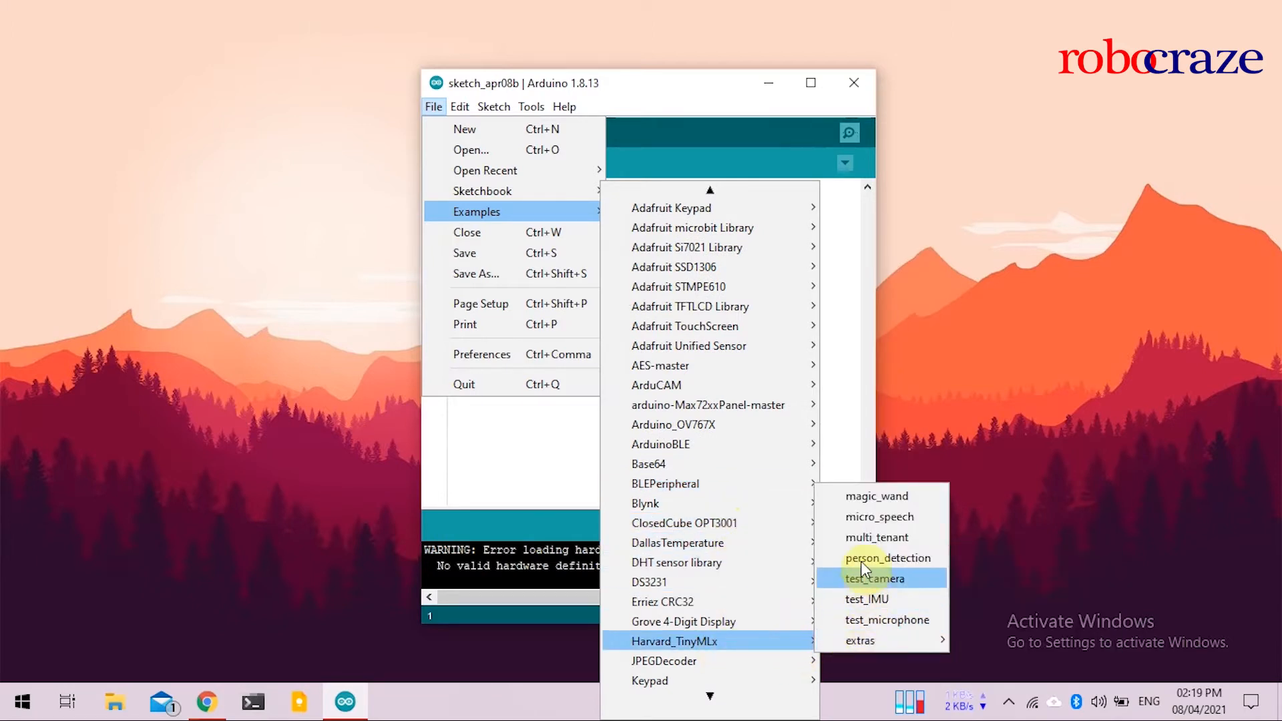
left_click(877, 496)
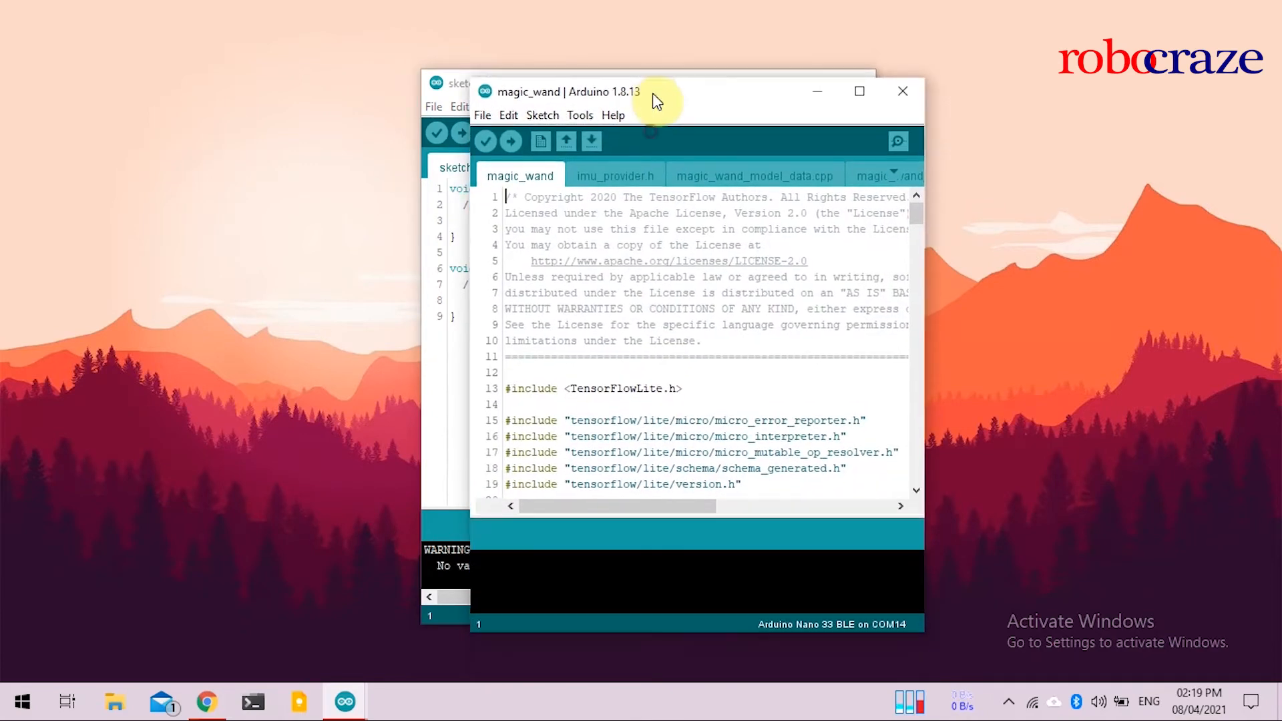
mouse_move(579, 114)
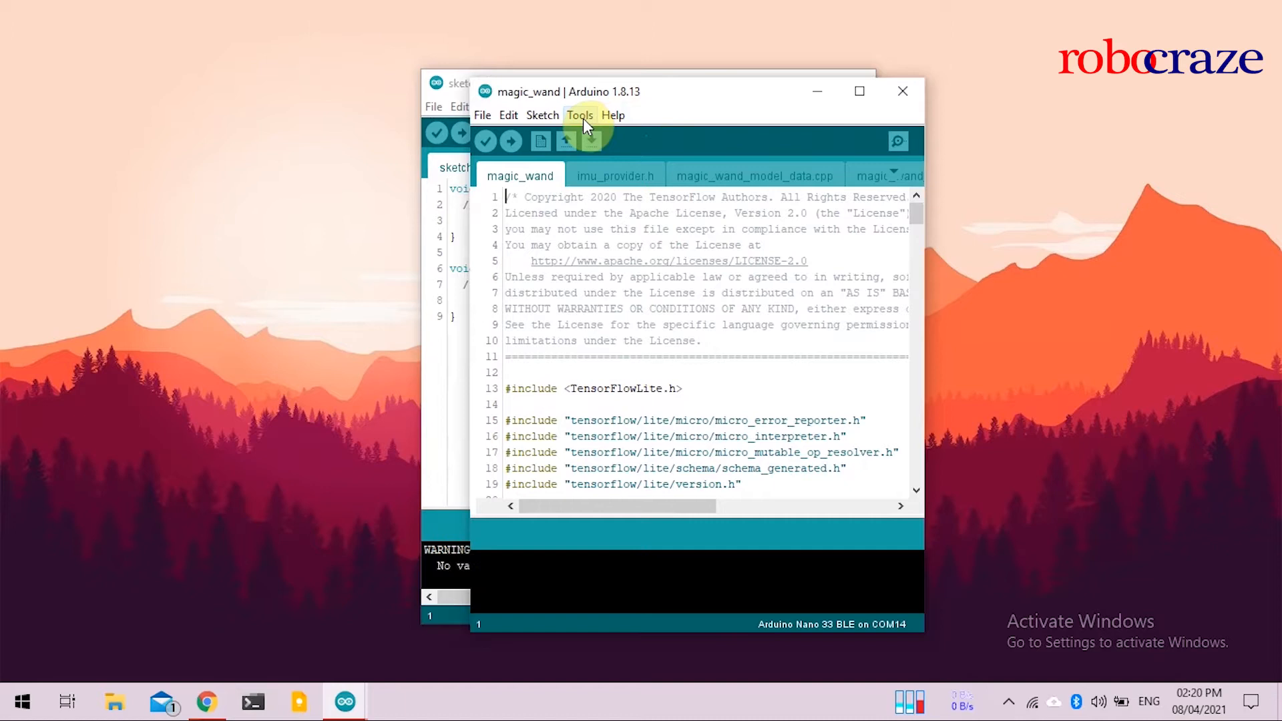
Set the port to COM16 (Nano 33 BLE) and upload the magic_wand sketch
left_click(580, 115)
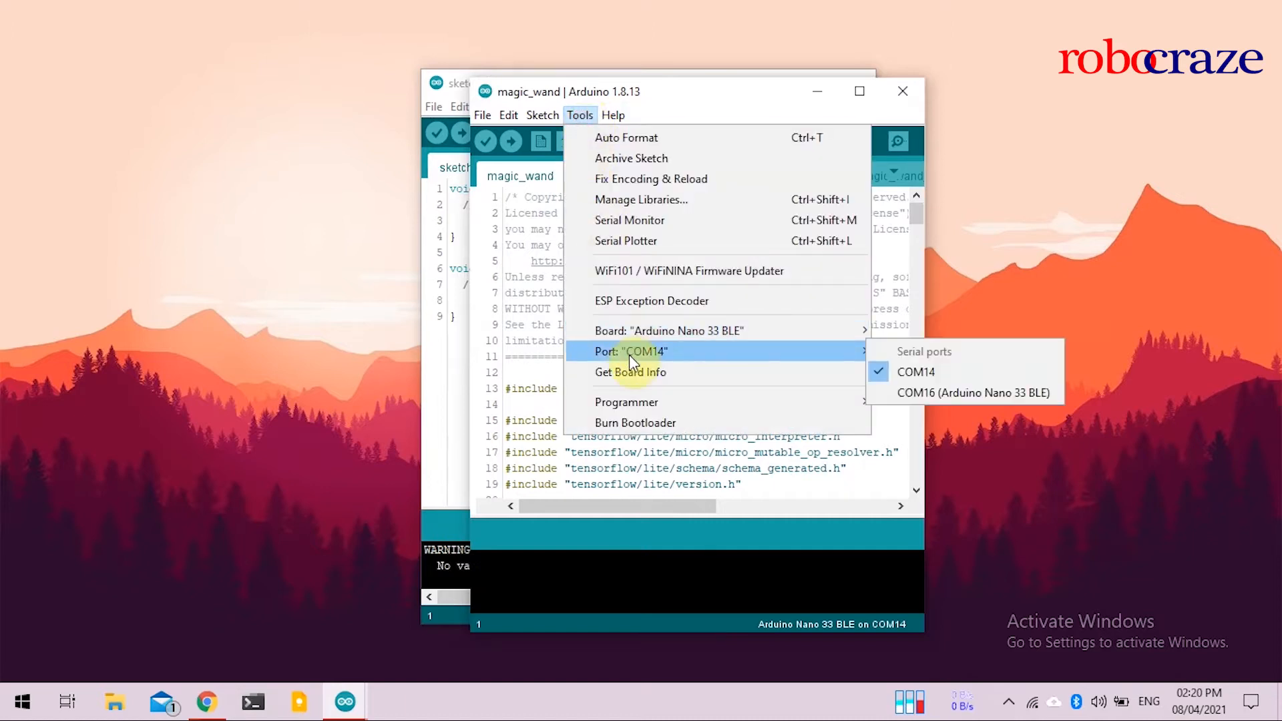
mouse_move(857, 360)
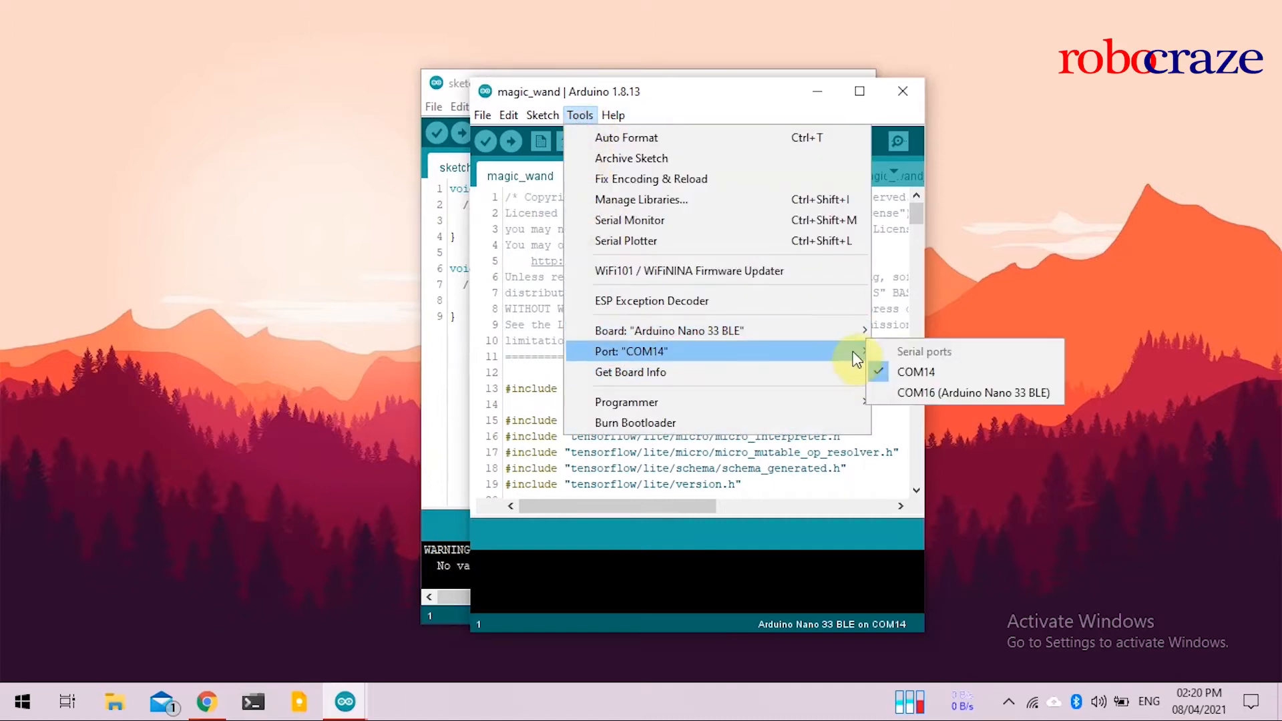
left_click(971, 392)
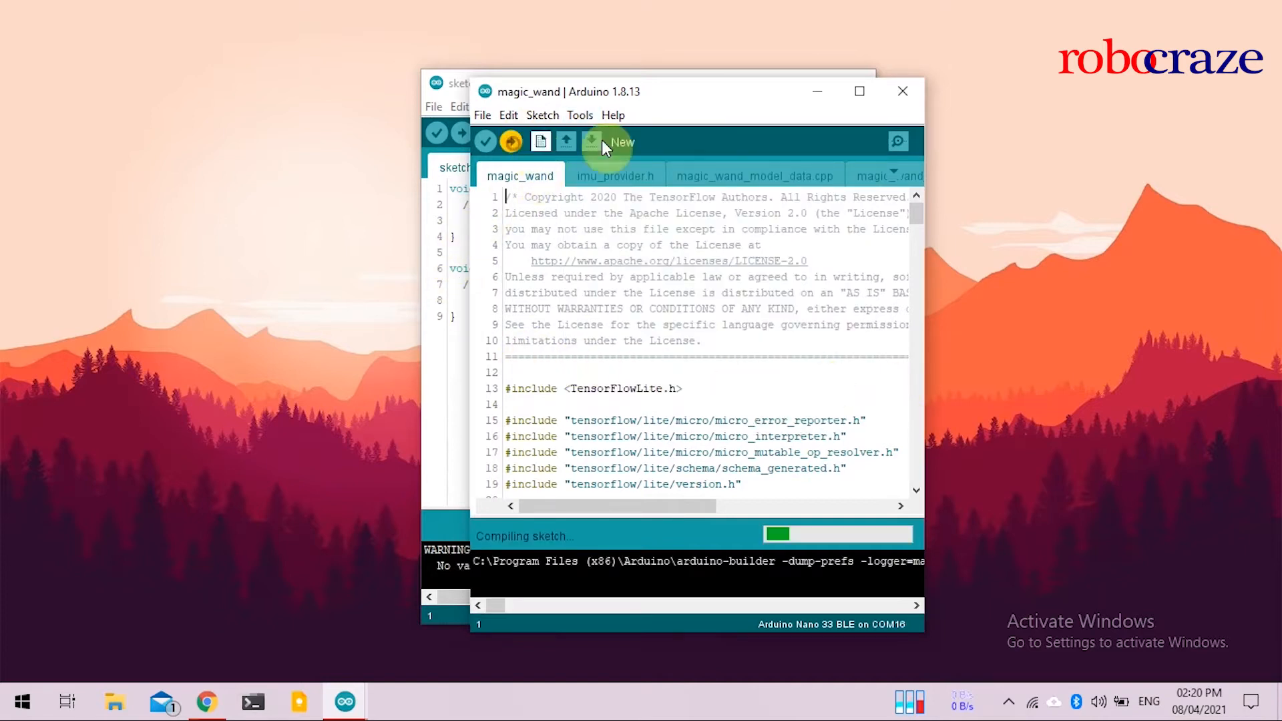
left_click(593, 141)
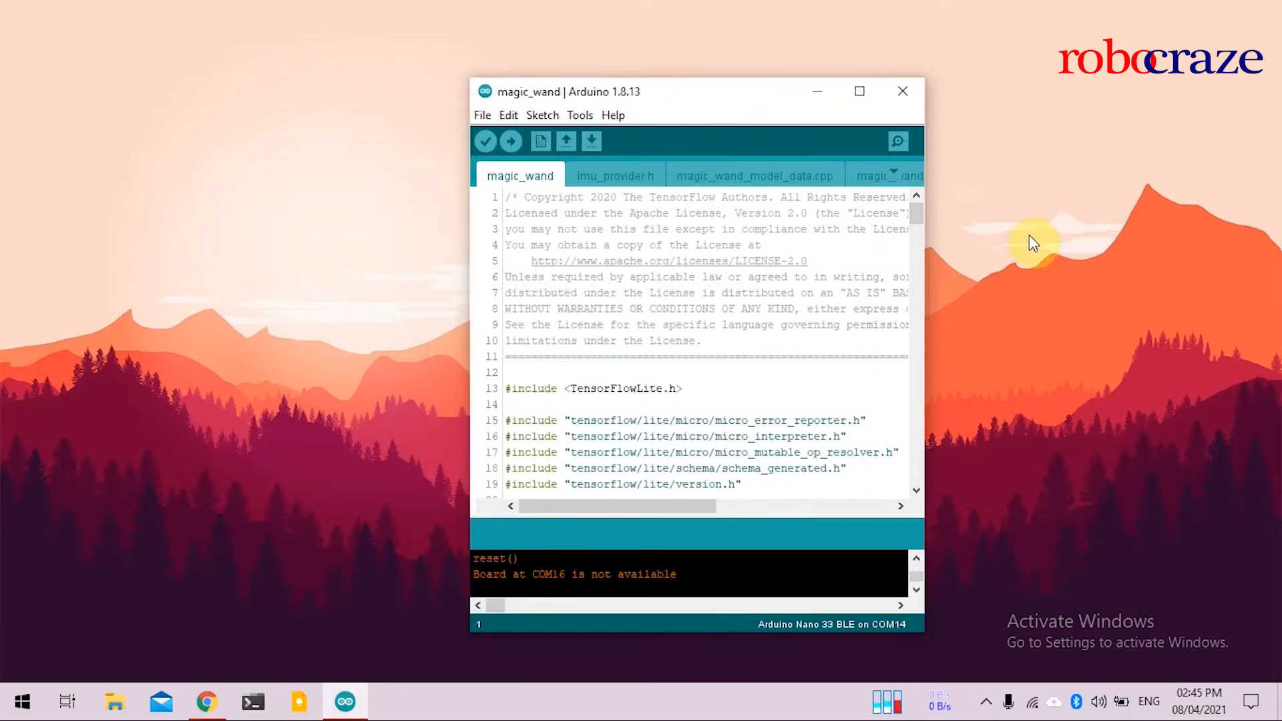
mouse_move(896, 140)
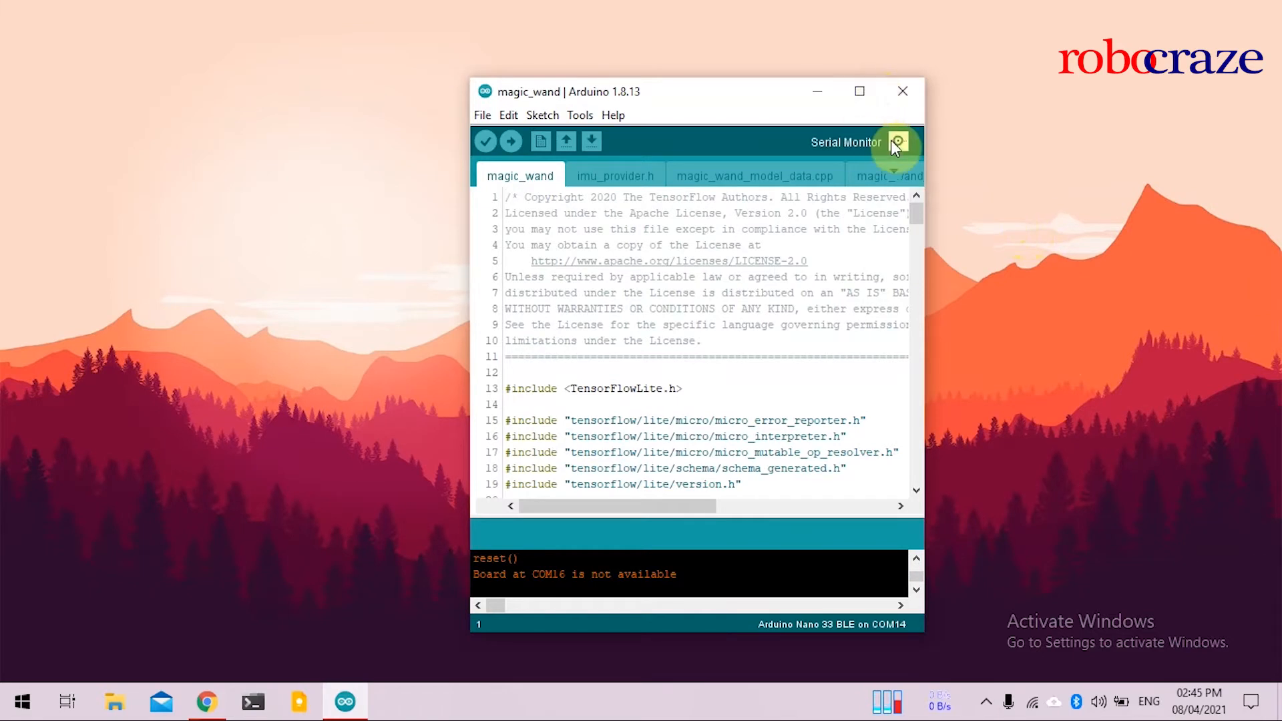
Open the Serial Monitor and maximize its window to view magic_wand output
left_click(897, 142)
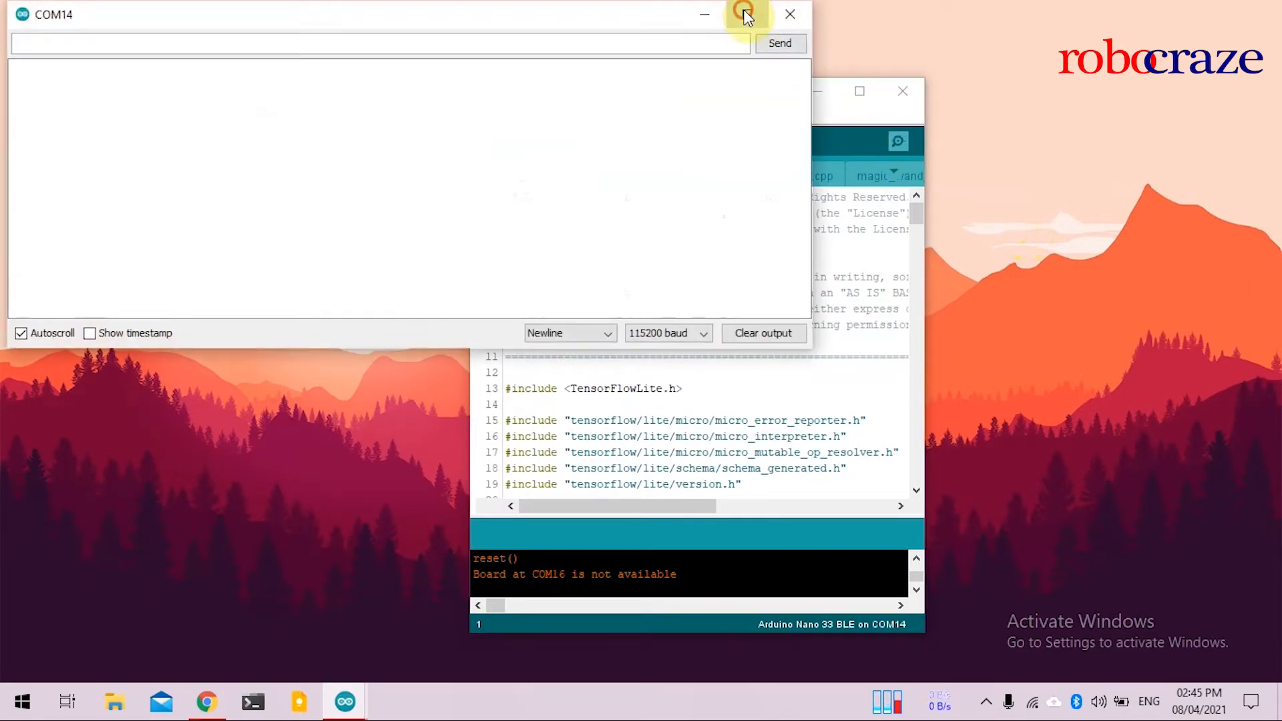
left_click(742, 15)
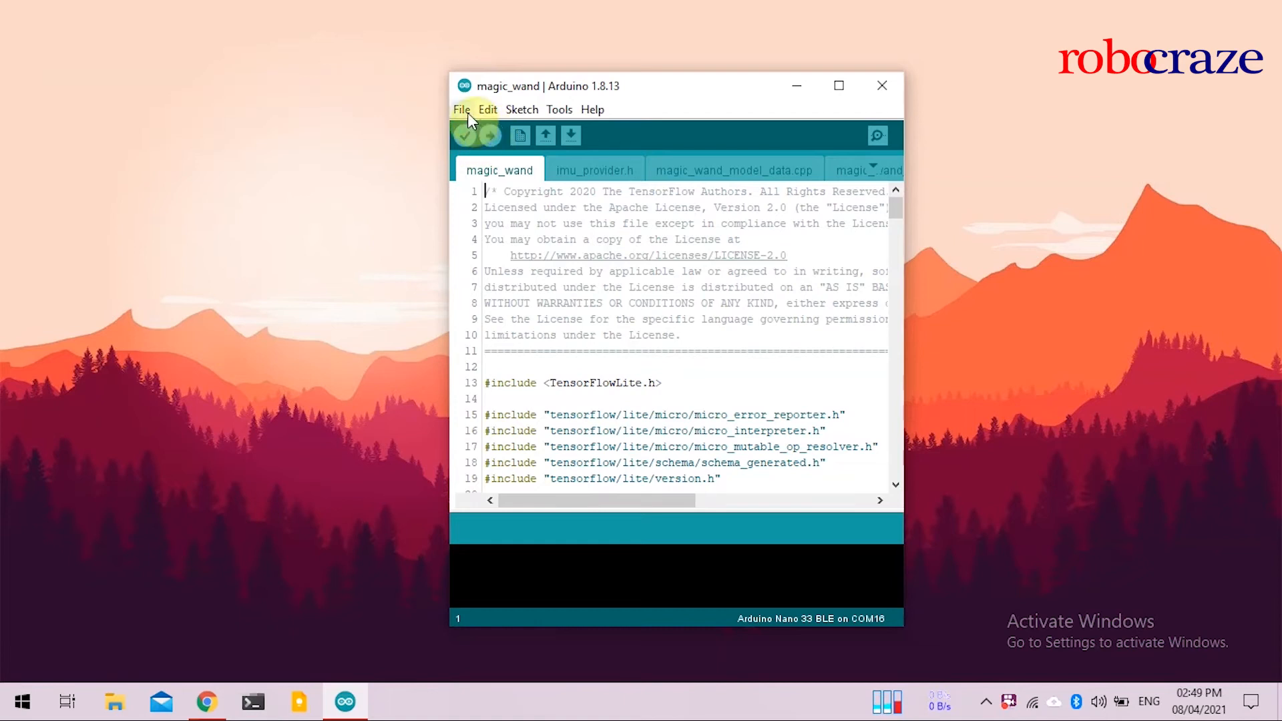
Open the Harvard_TinyMLx person_detection example sketch
left_click(461, 109)
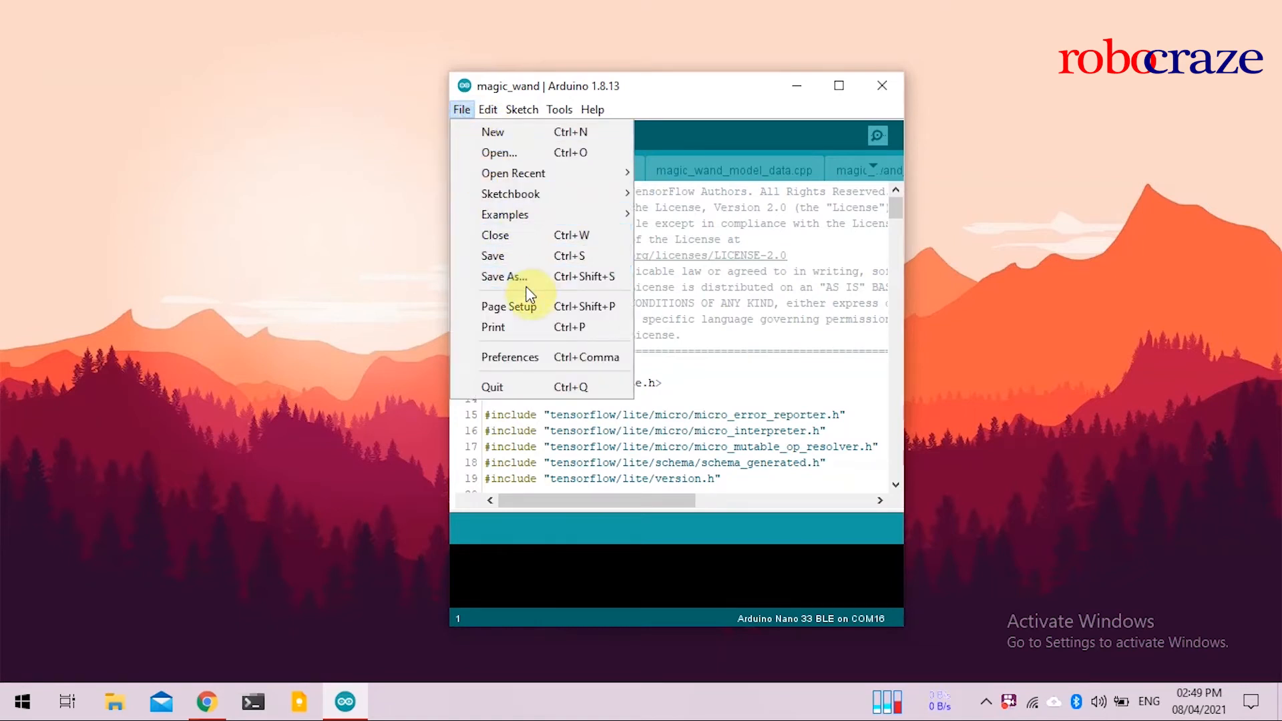
left_click(504, 214)
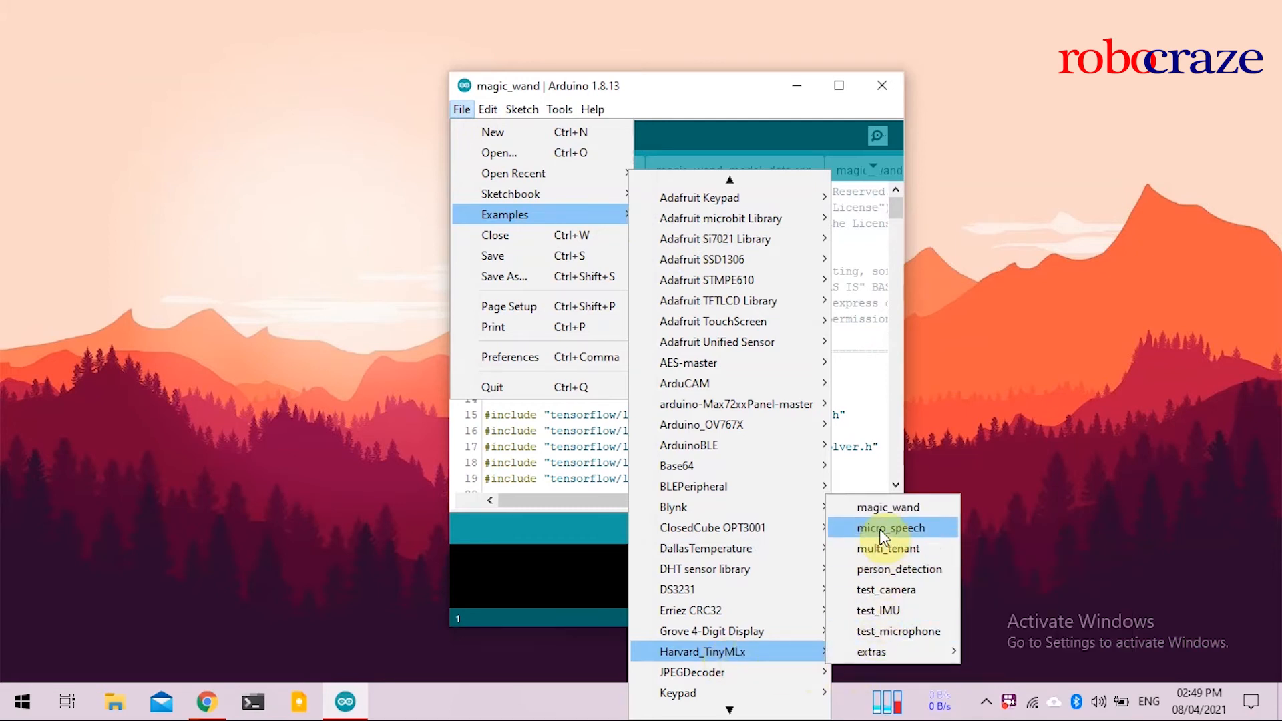
left_click(889, 528)
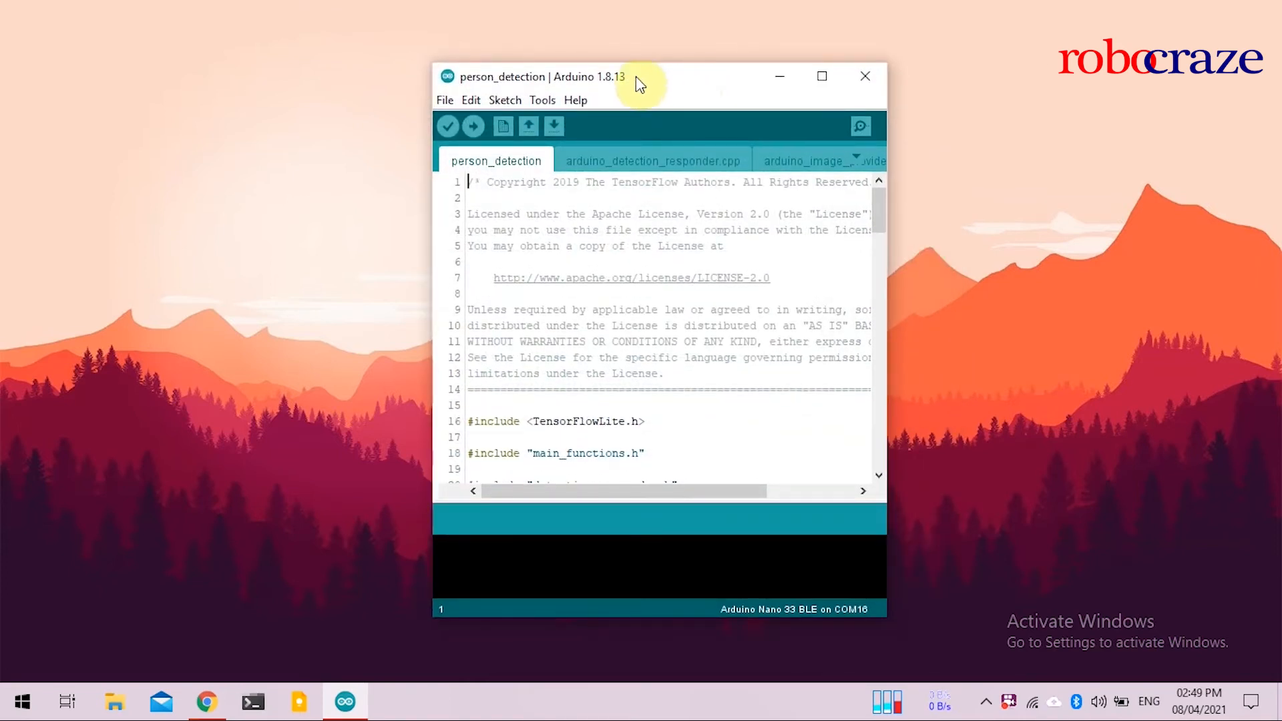
Check the board port and upload person_detection to the Nano 33 BLE
left_click(542, 100)
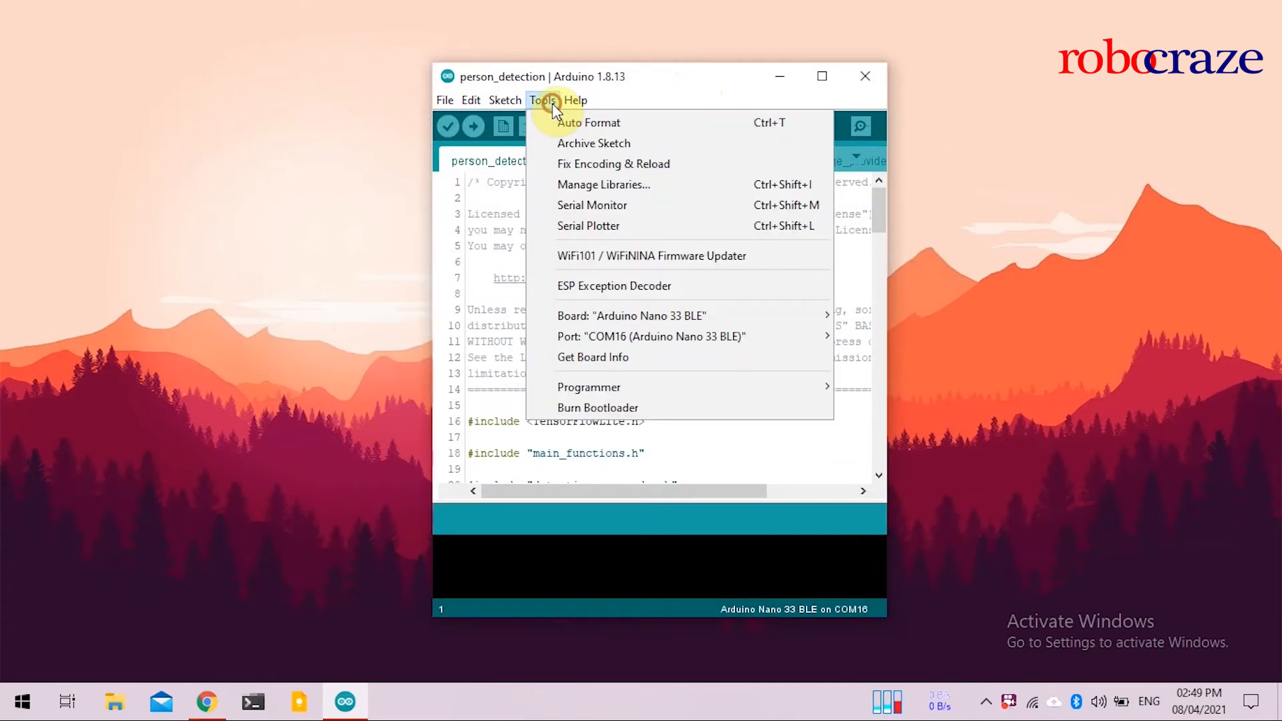
mouse_move(828, 352)
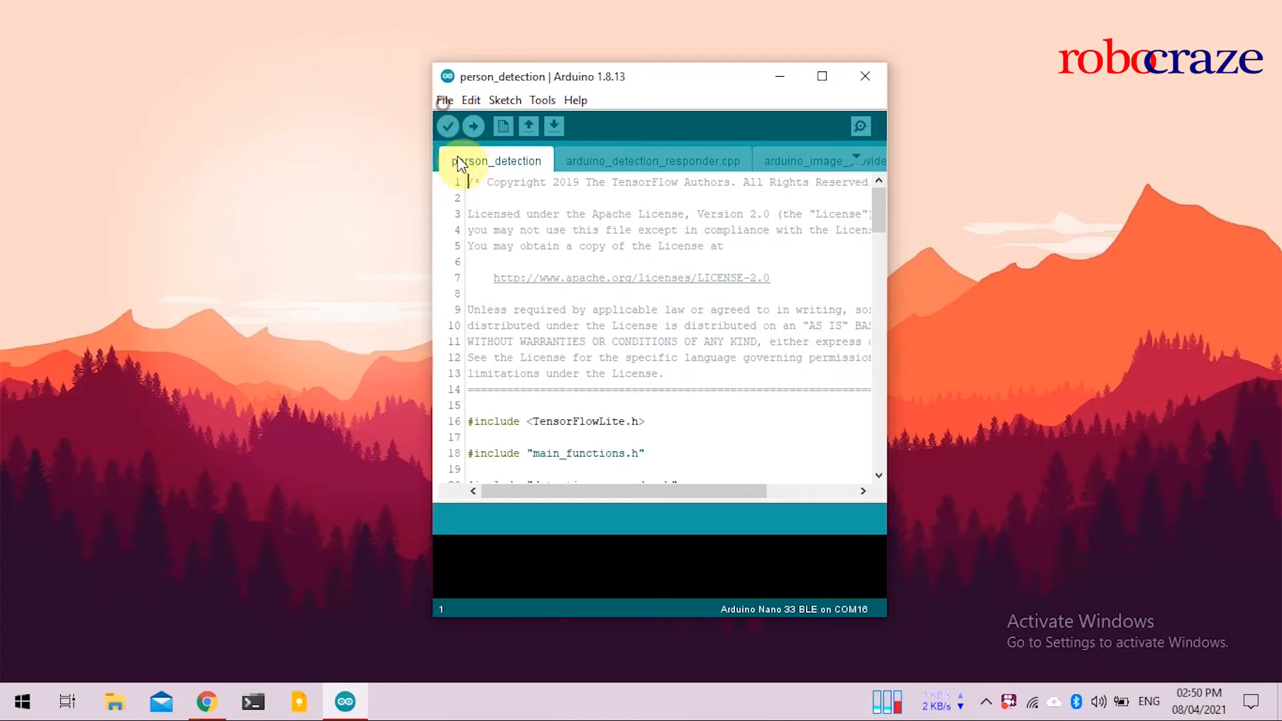
left_click(447, 126)
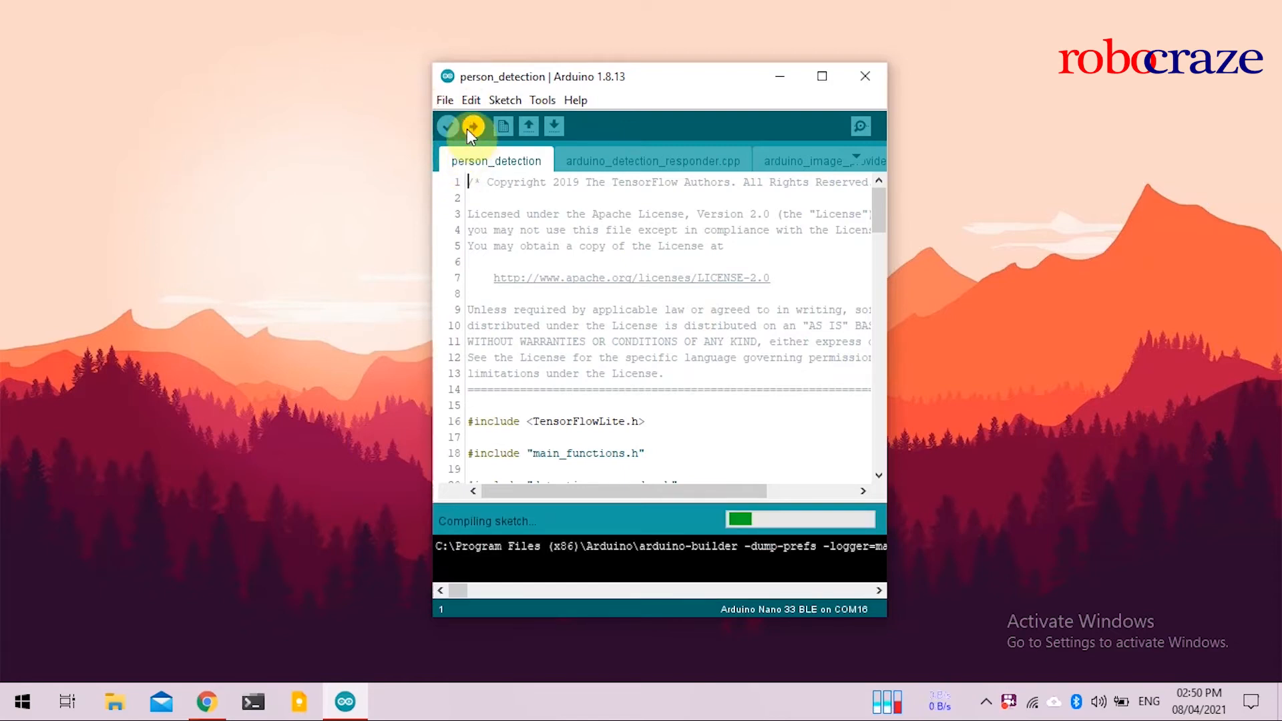
mouse_move(346, 341)
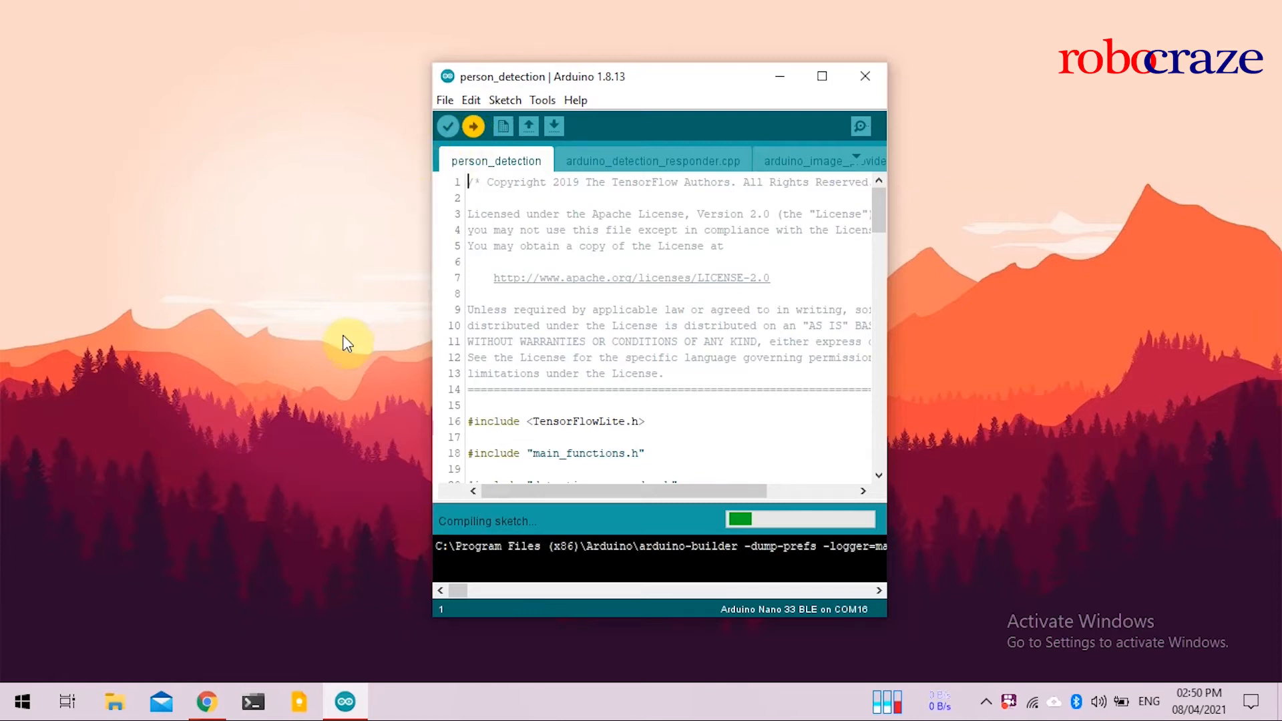
left_click(542, 100)
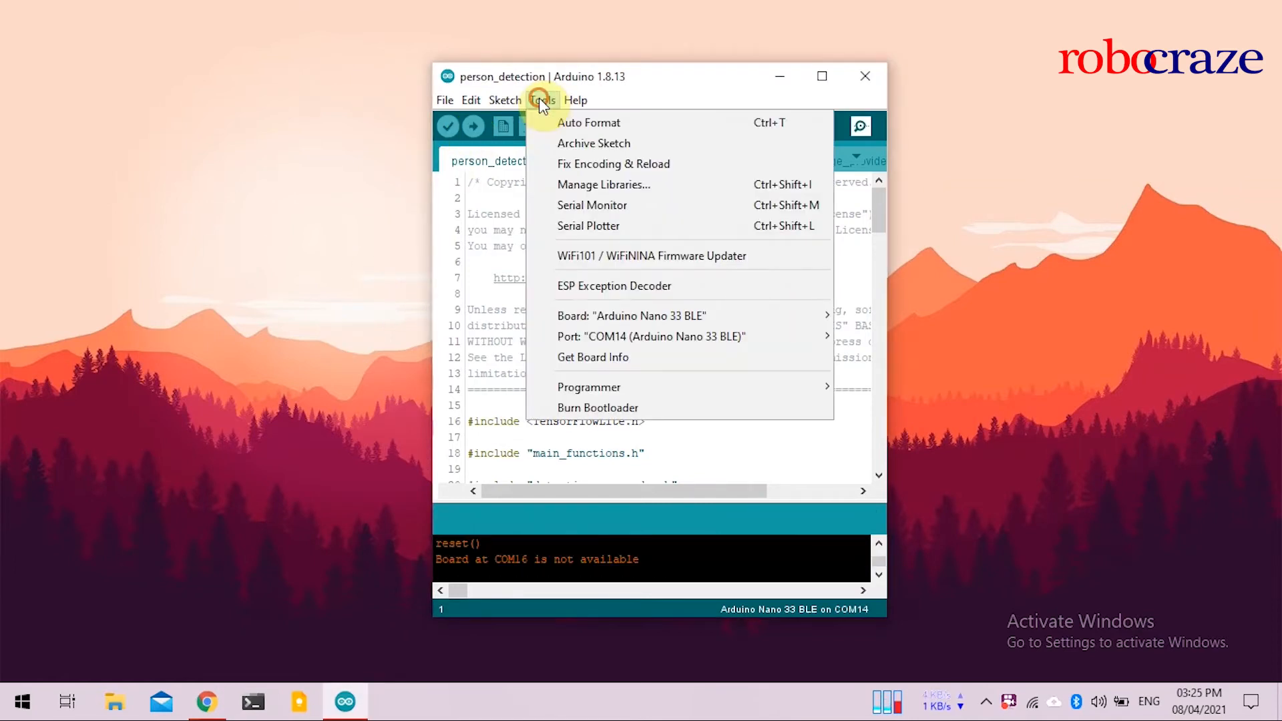
Open Serial Monitor to watch the streaming Person and No person scores
left_click(650, 336)
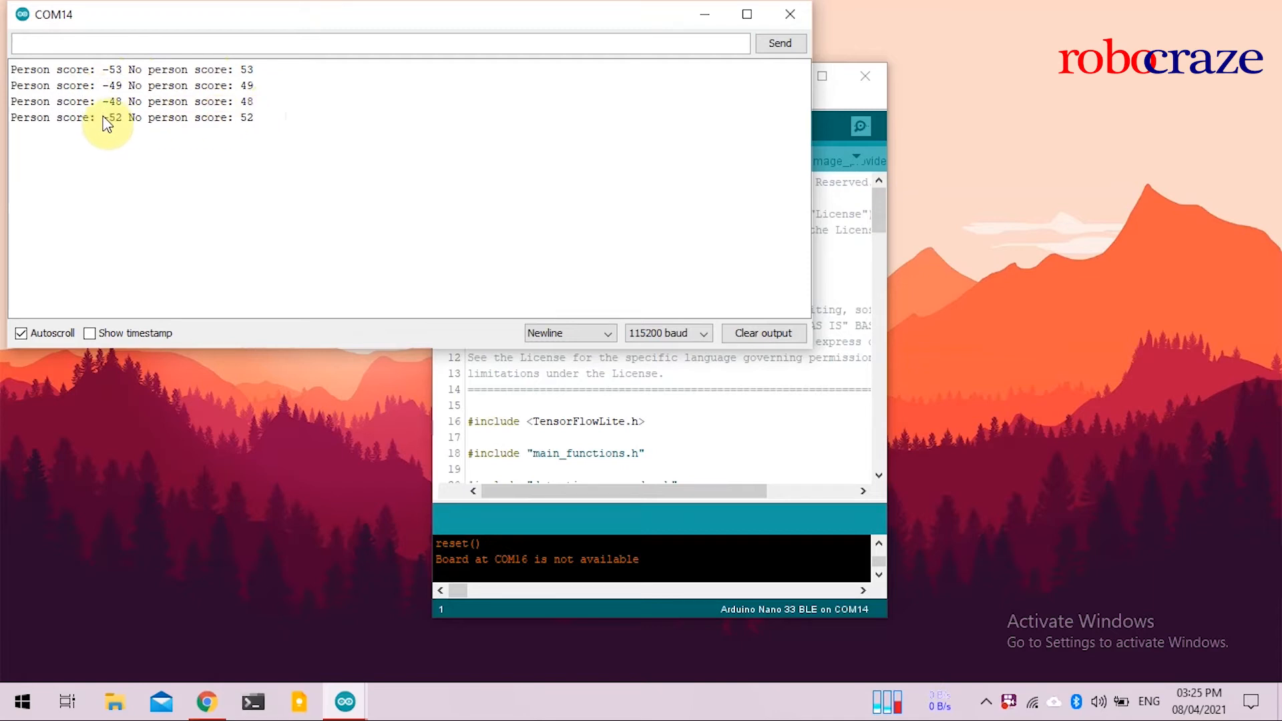
mouse_move(887, 379)
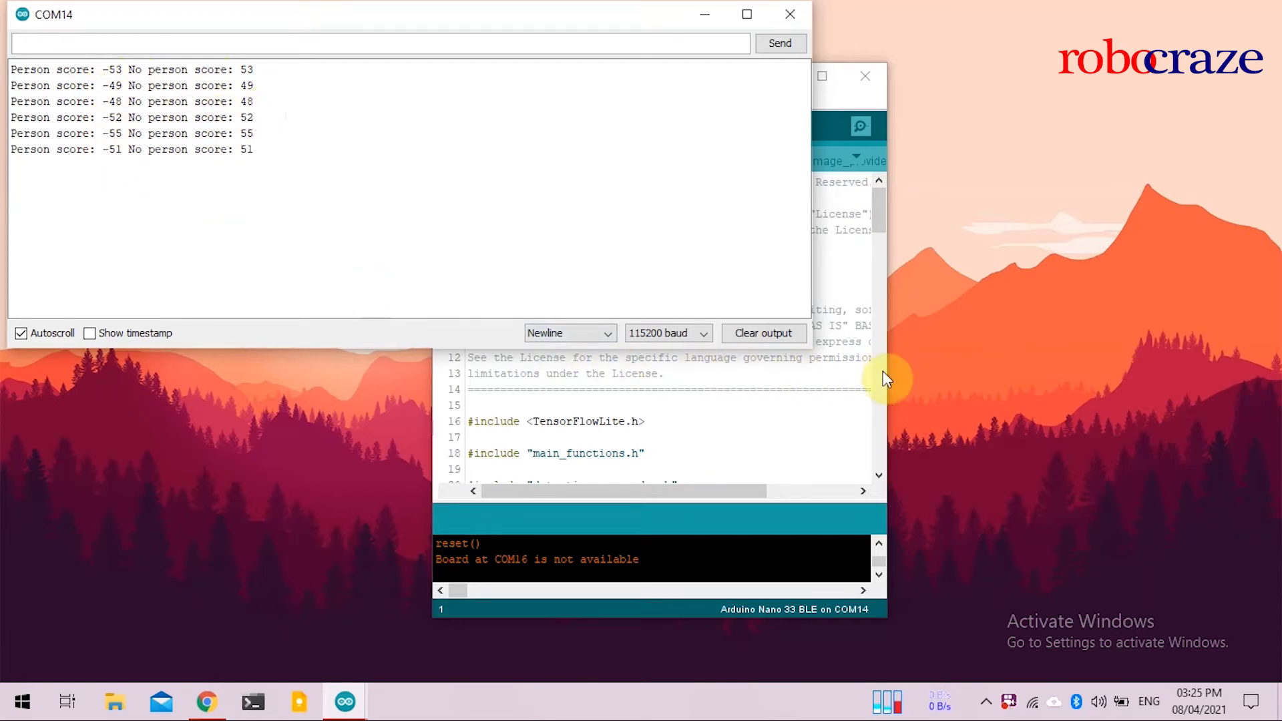
mouse_move(789, 15)
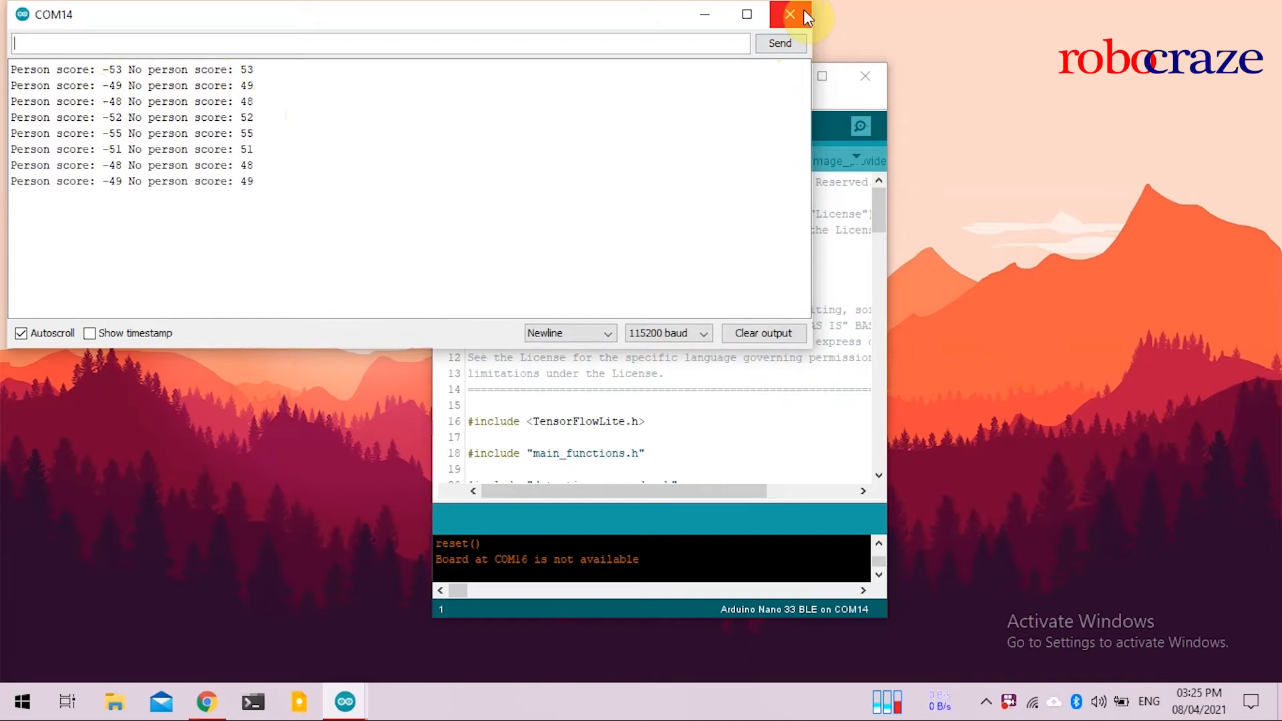
mouse_move(789, 15)
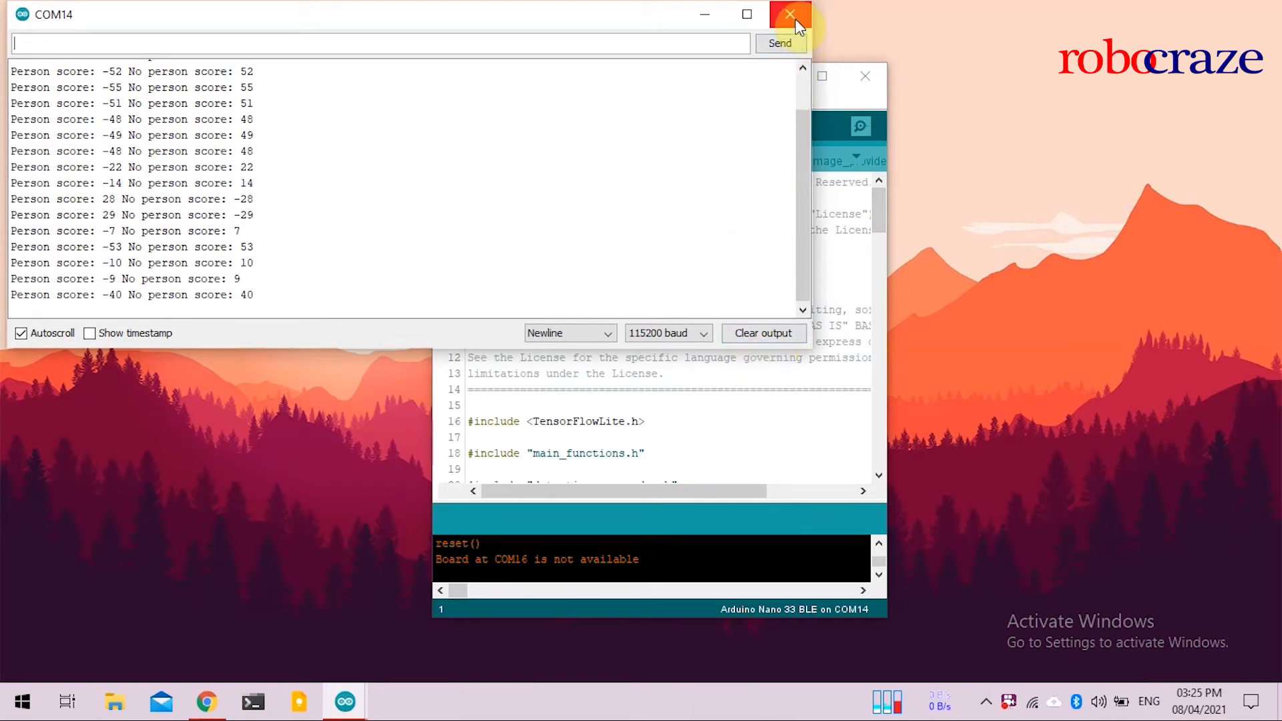
mouse_move(797, 138)
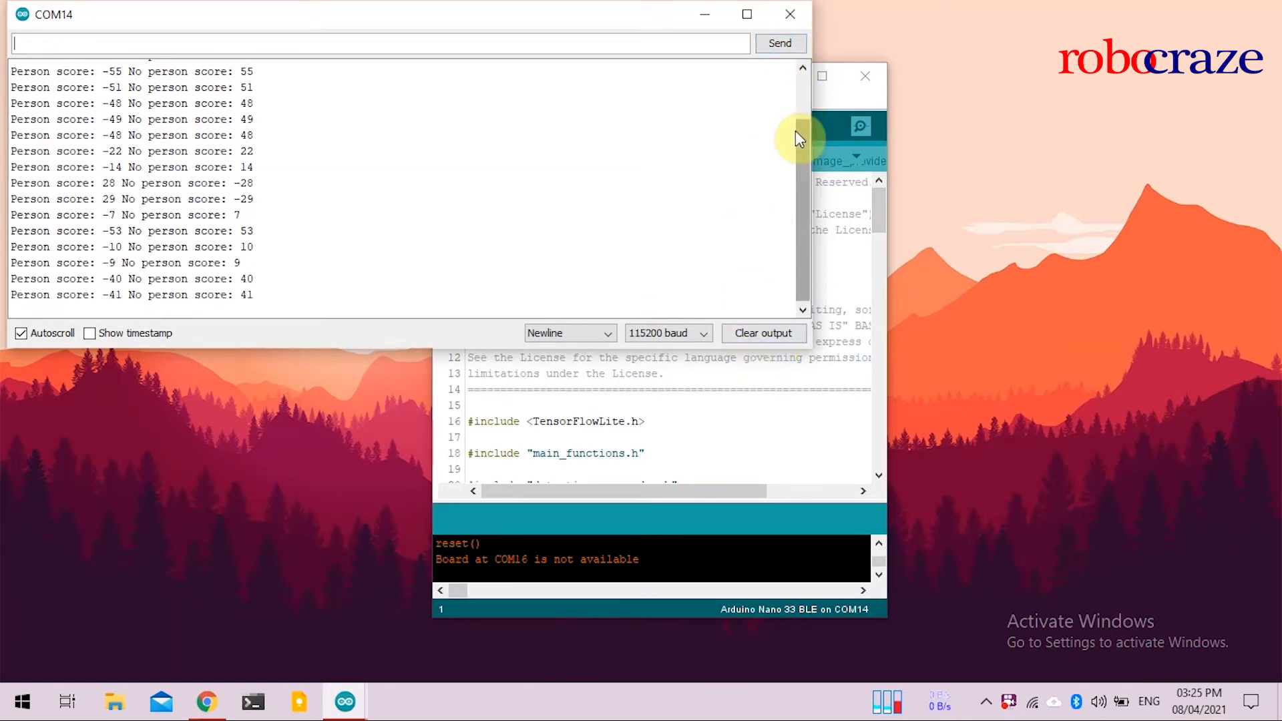